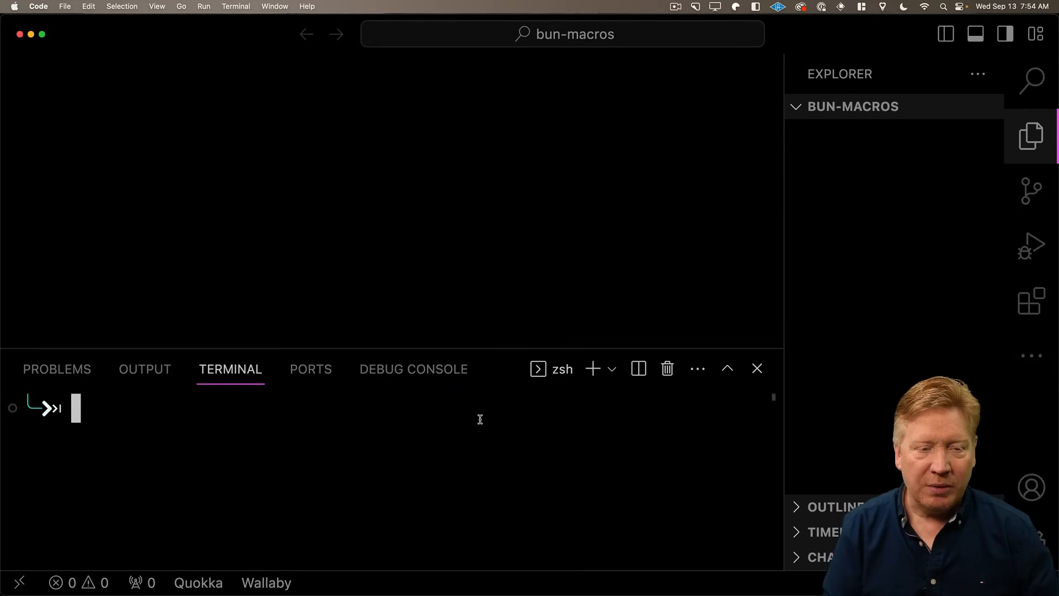
Initialise the Bun project and create src/macros/macrosTest.ts with the six exported getters.
type("bun init")
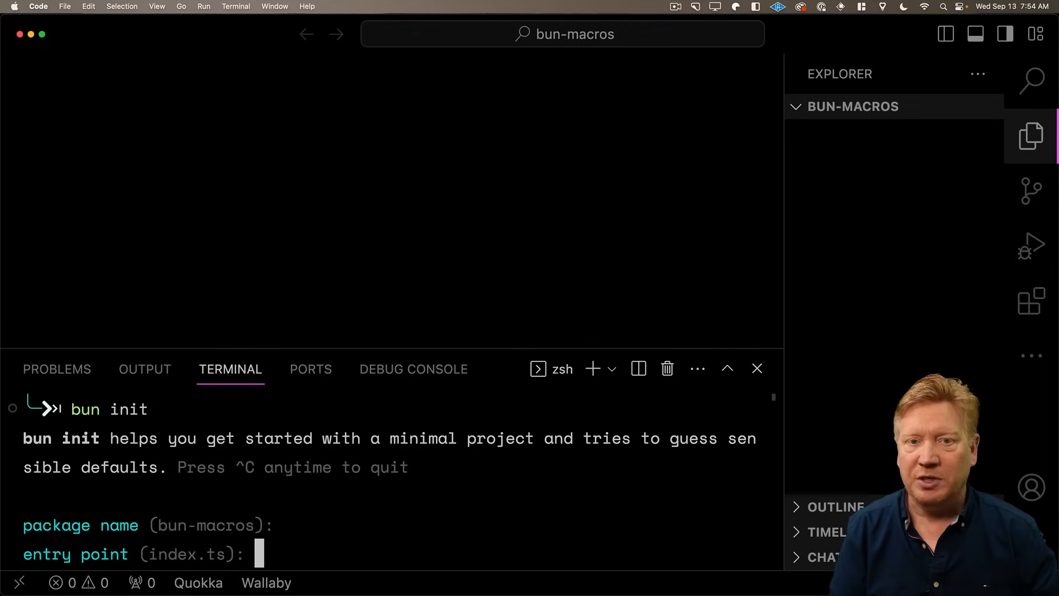
type("src/ind")
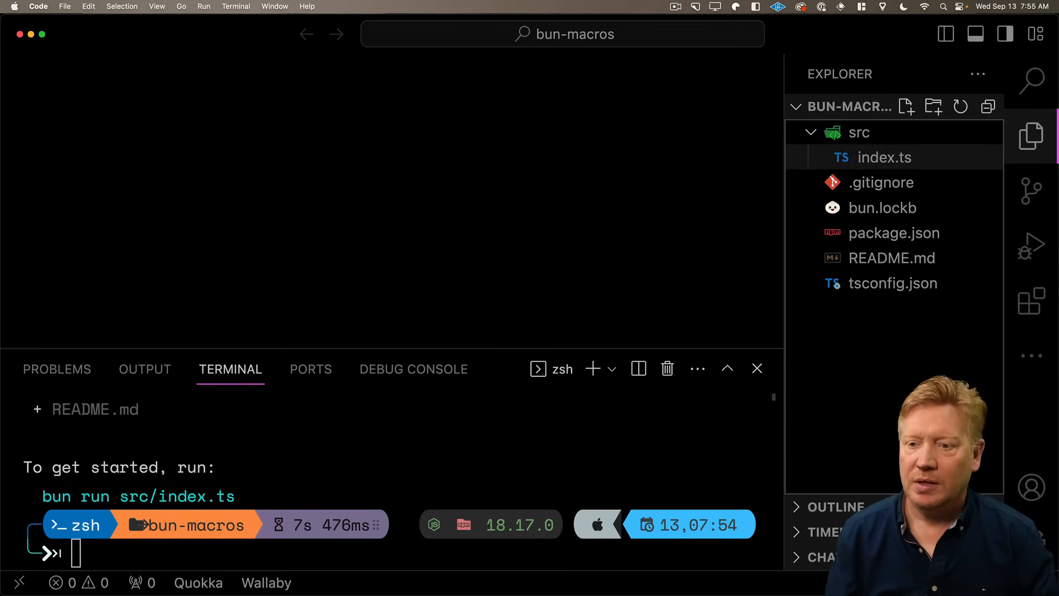
right_click(858, 132)
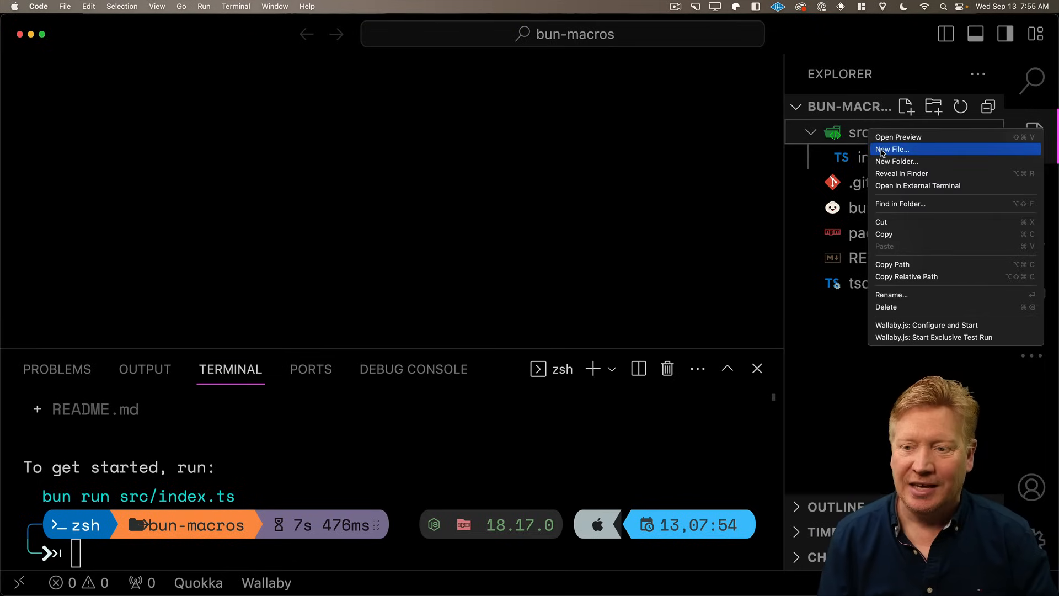
left_click(891, 149)
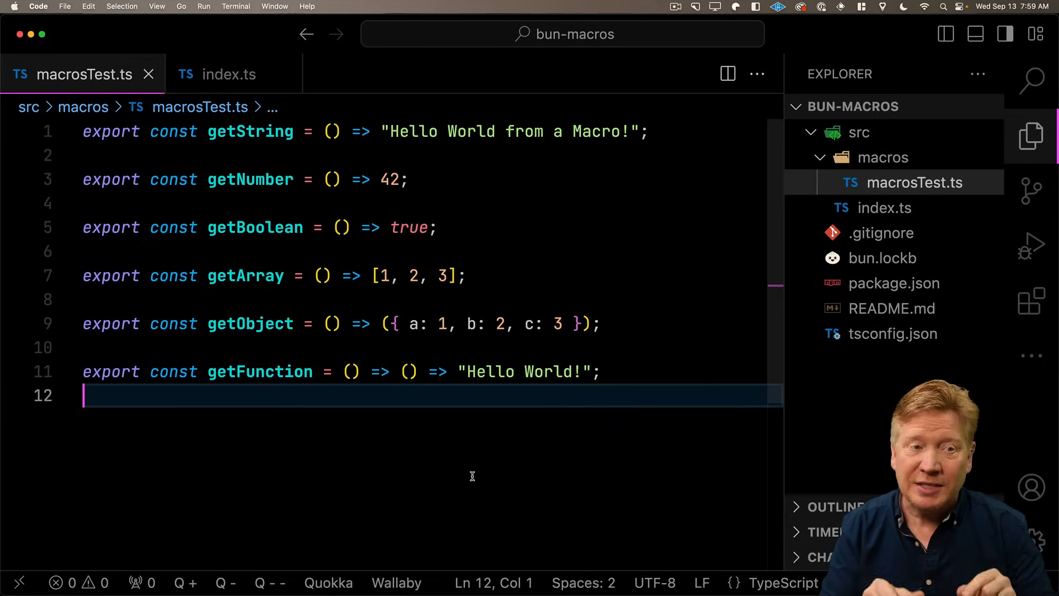
In index.ts import getString from macrosTest.ts with type 'macro' and log its result.
left_click(229, 75)
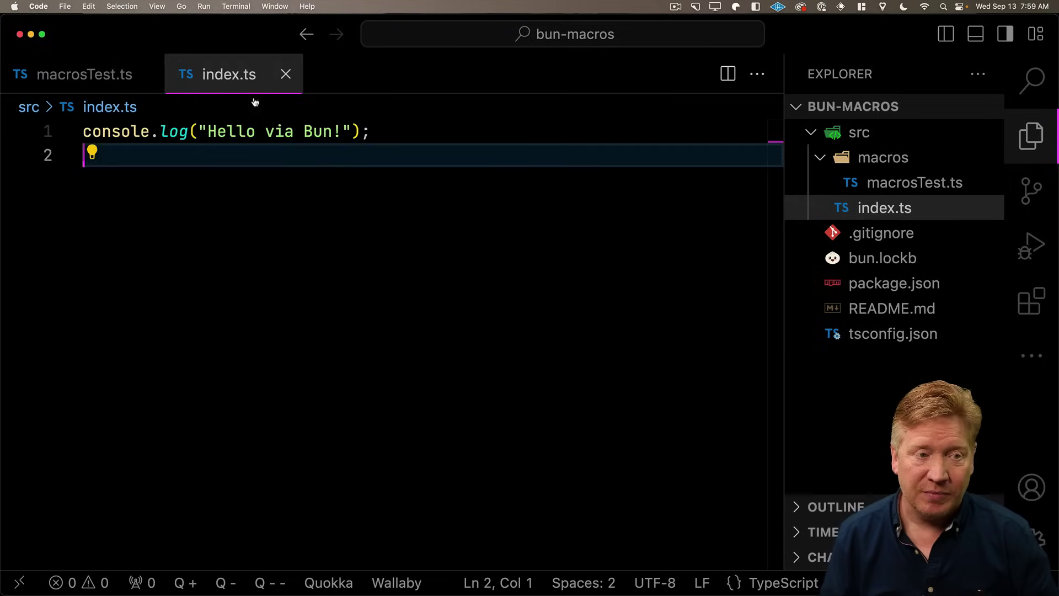
type("import { getString } from \"./macros/macrosTest.ts\" with { type: 'macro' };")
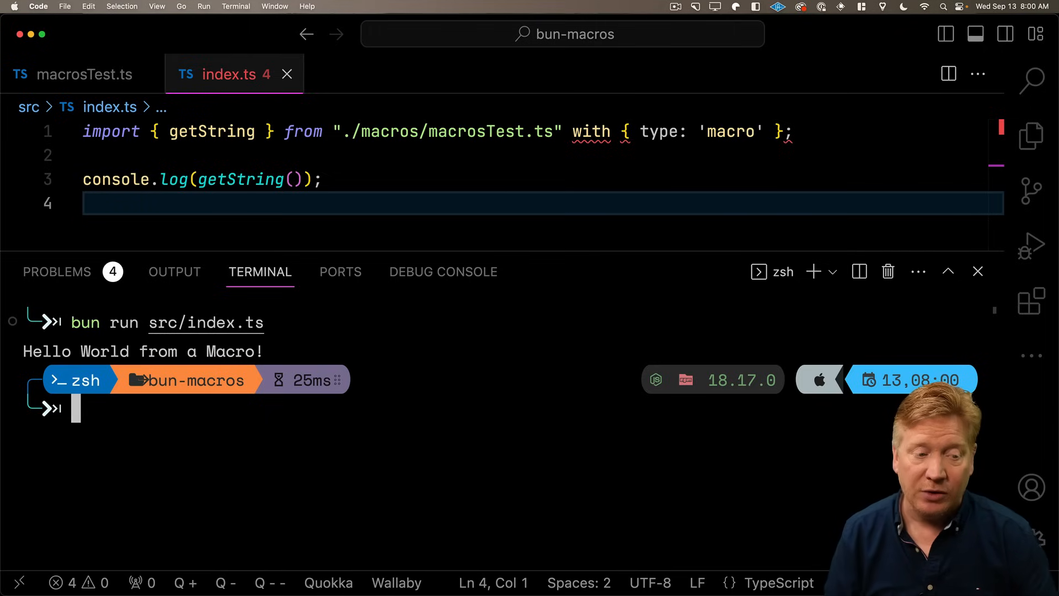
Run bun build src/index.ts to show the macro string inlined in the output.
type("bun run src/index.ts")
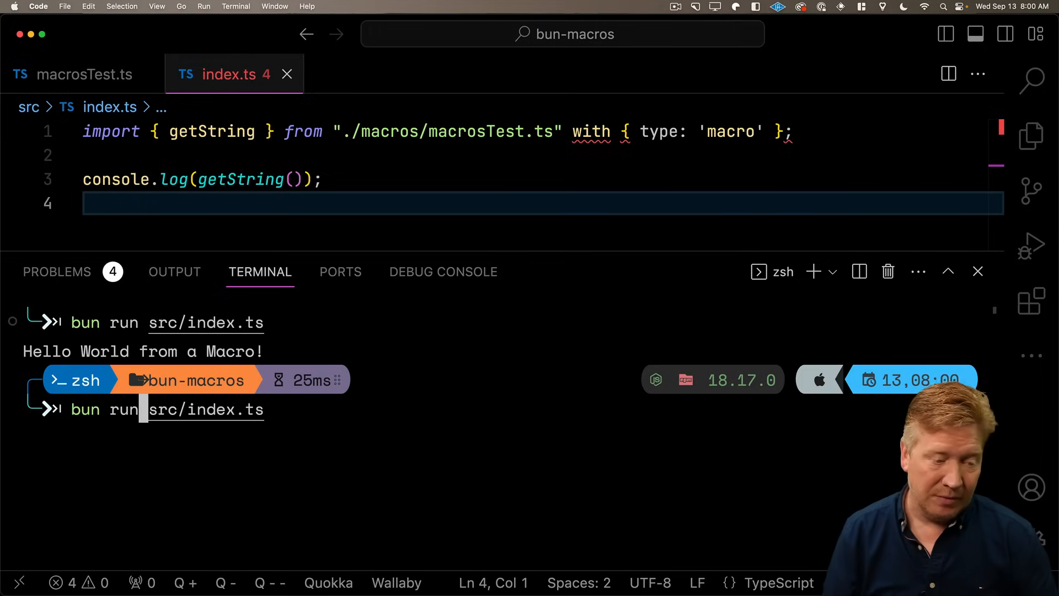
key("Enter")
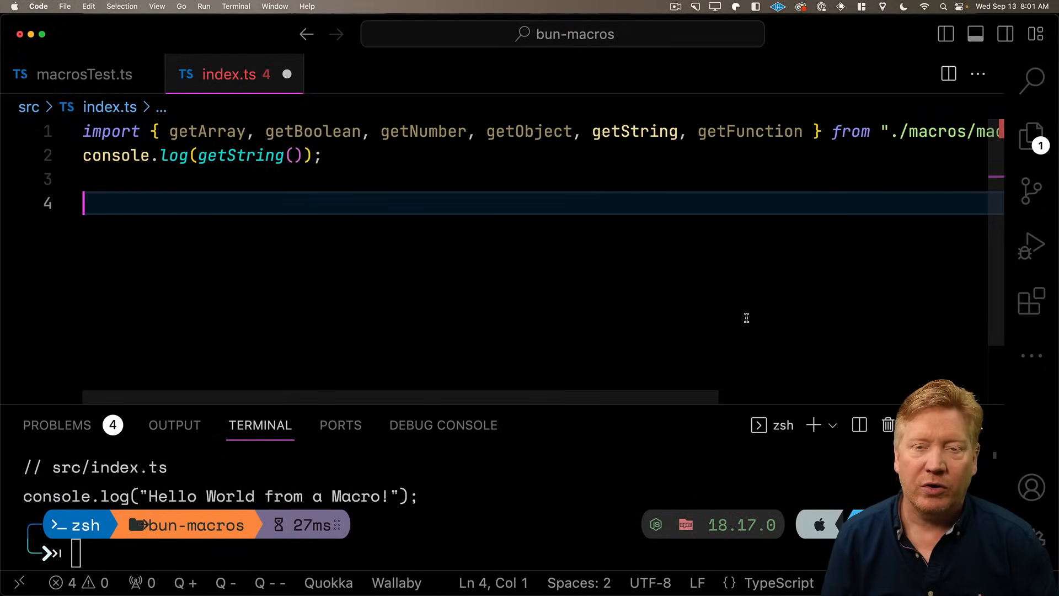
Add console.log lines for getString, getNumber, getBoolean, getArray, getObject and getFunction.
type("console.log(getString());")
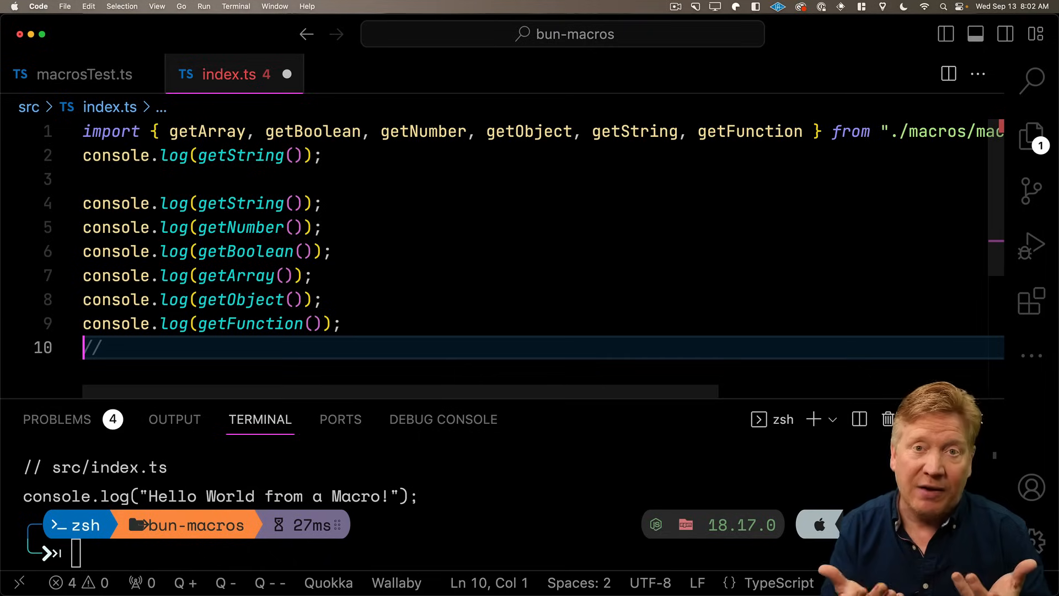
mouse_move(481, 319)
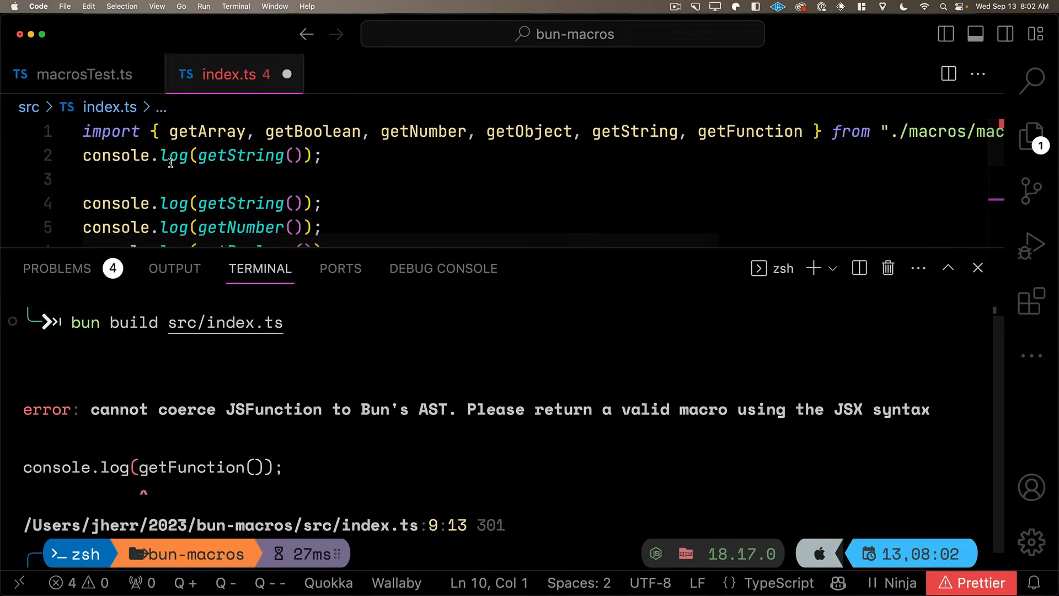
left_click(84, 75)
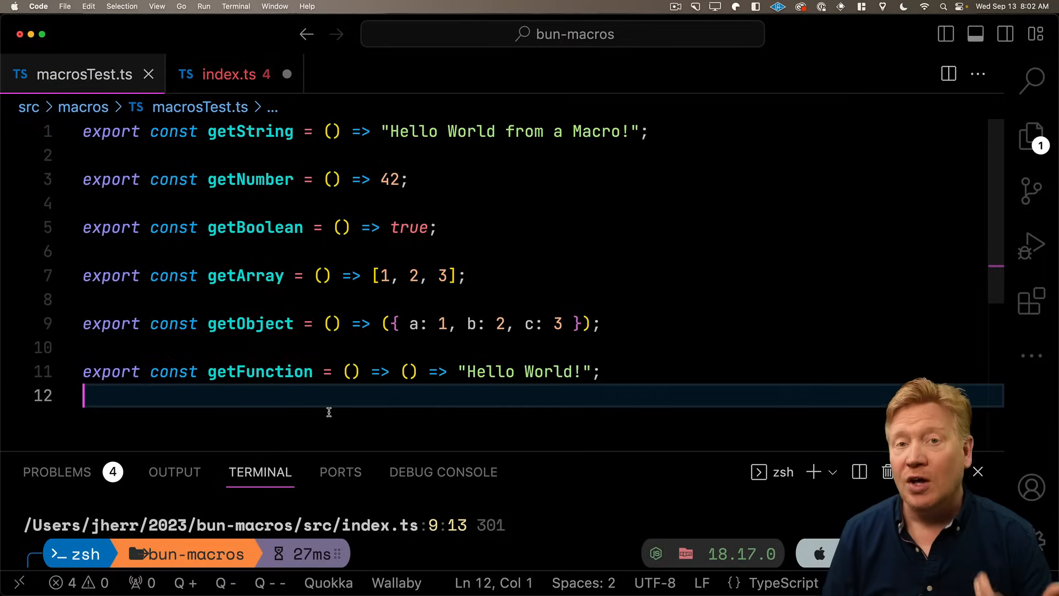
mouse_move(308, 451)
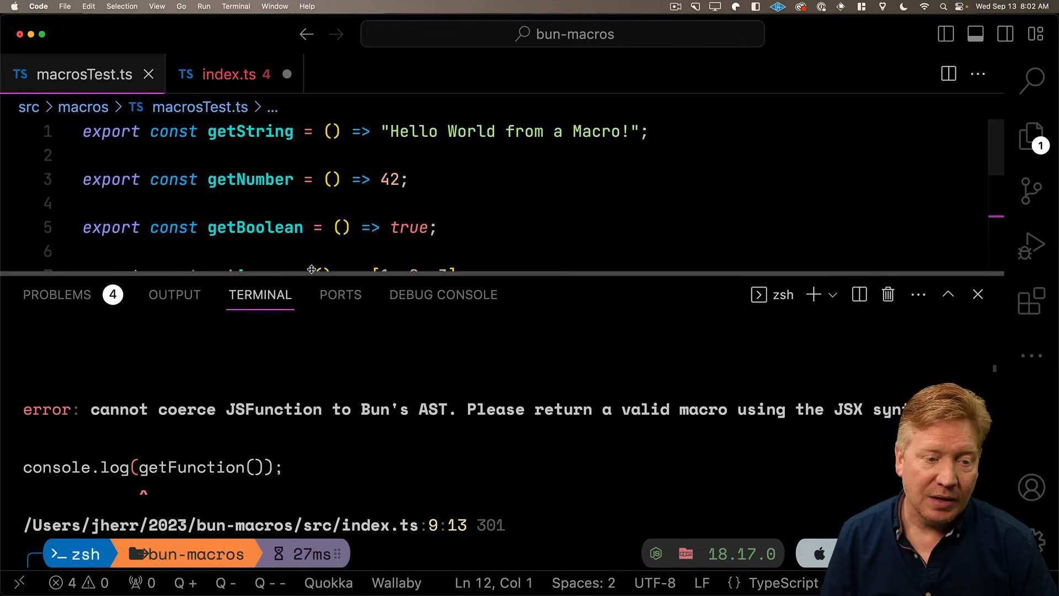
left_click(225, 75)
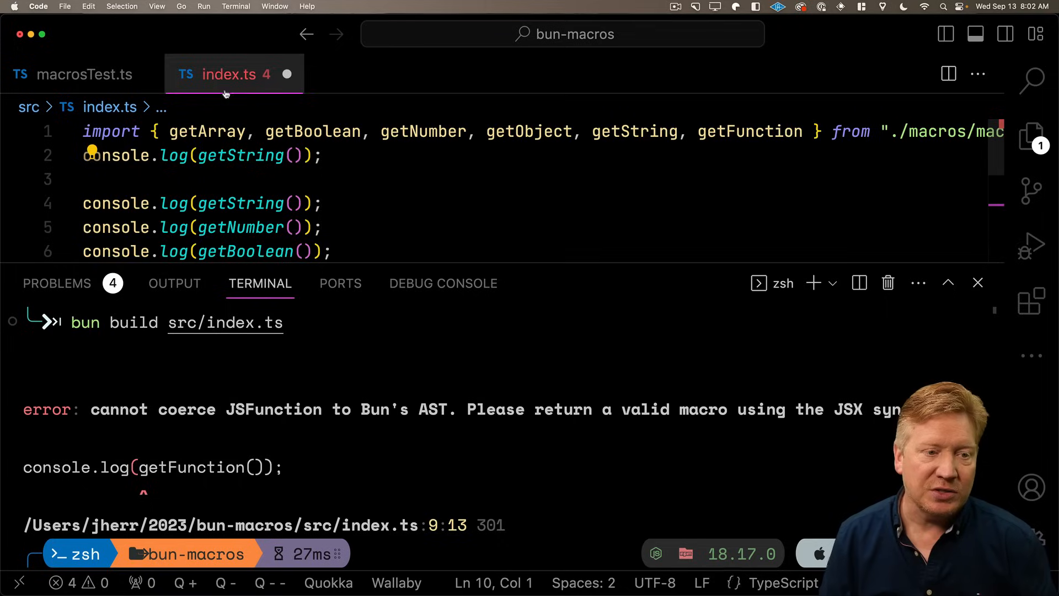
Comment out the getFunction log line so the build inlines 42, true and the array.
scroll("down", 3)
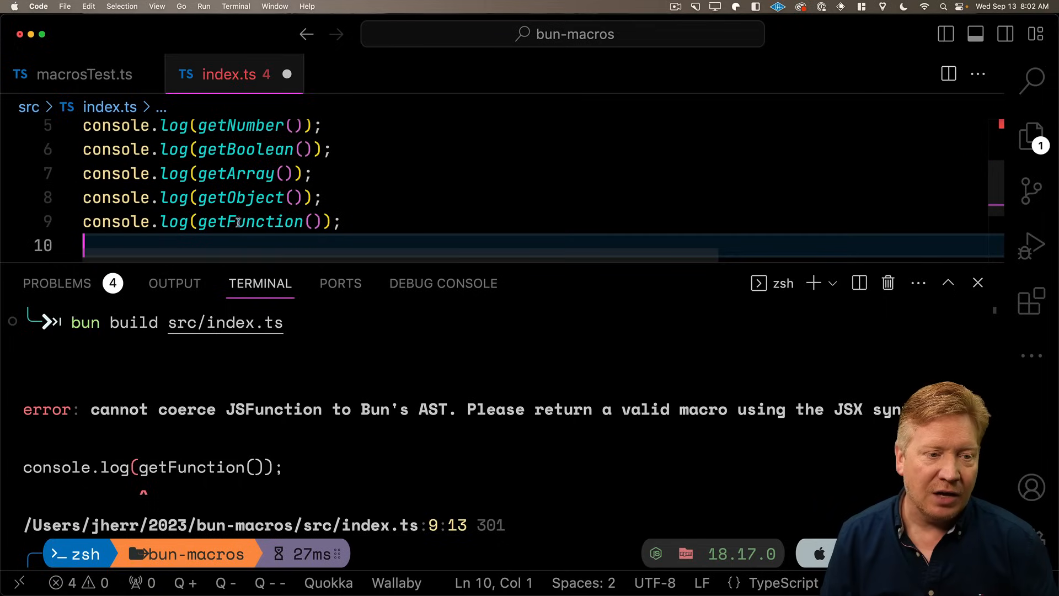
key("Cmd+/")
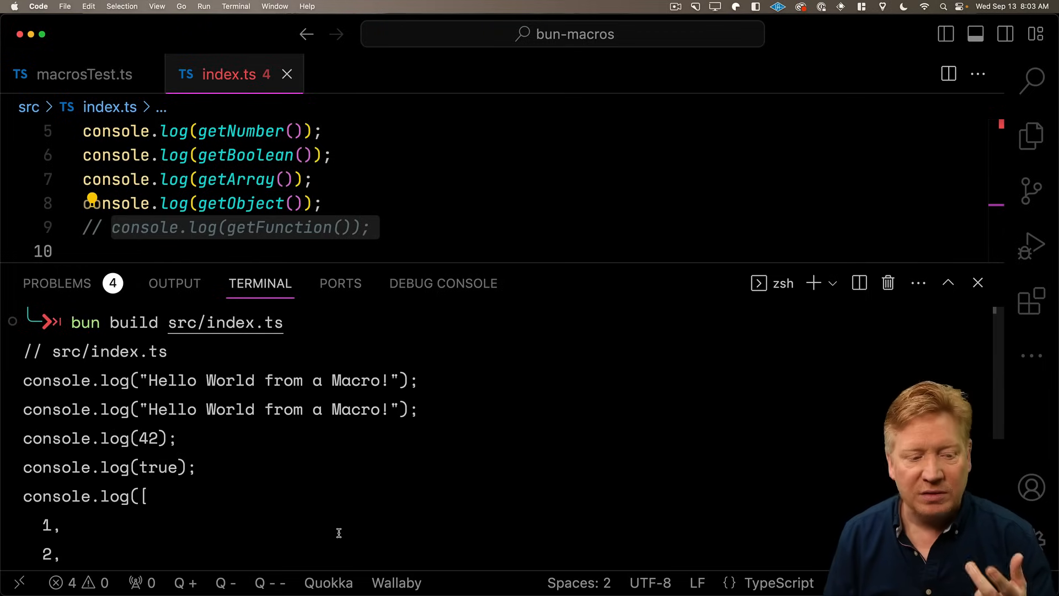
scroll("down", 3)
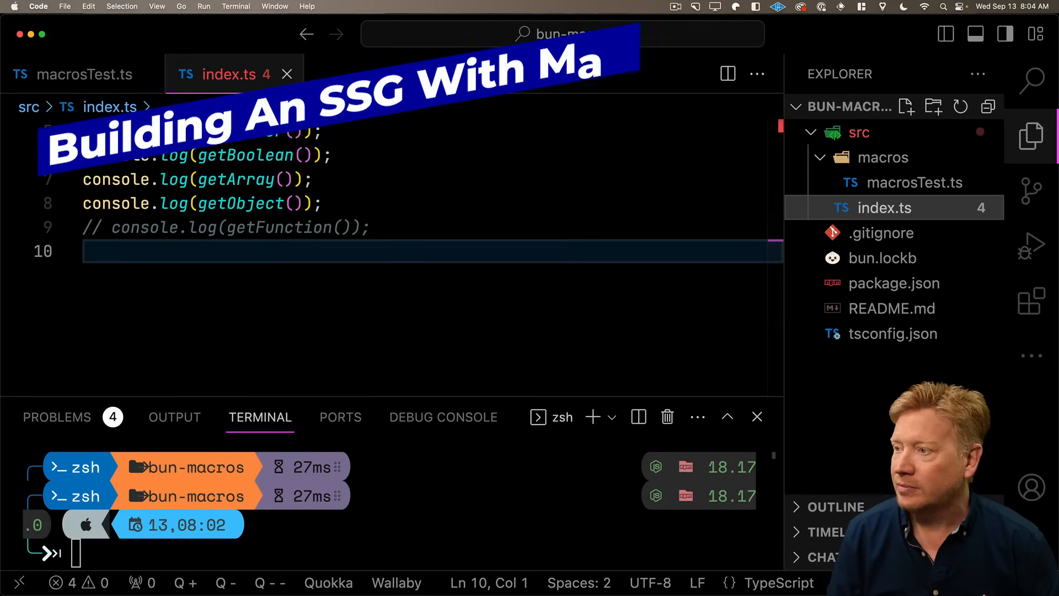
Create src/macros/buildMarkdownFiles.ts with the readdirSync loop returning the .md base names as pages.
left_click(909, 107)
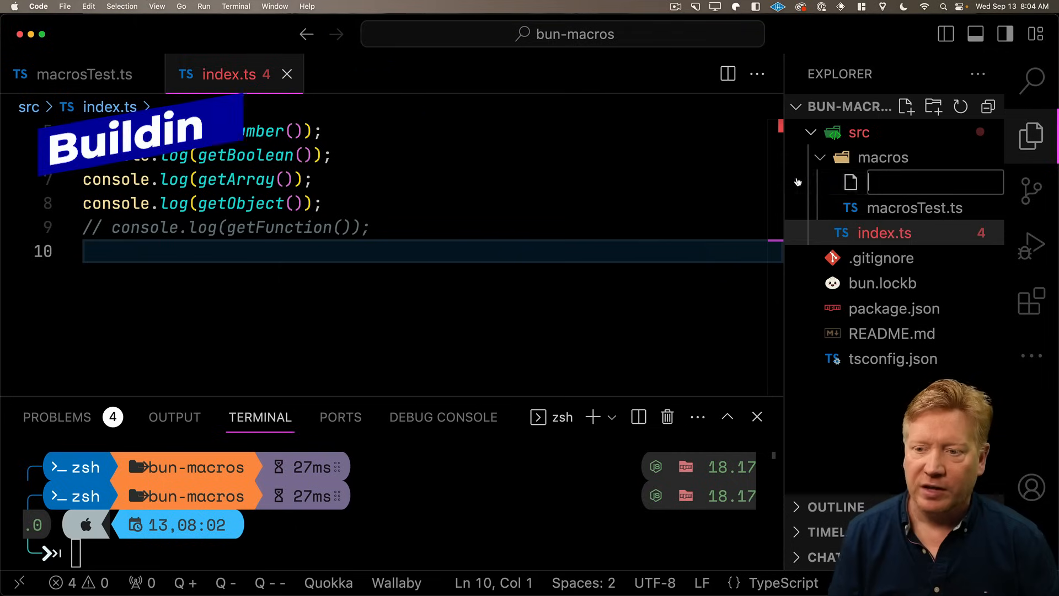
type("buildMar")
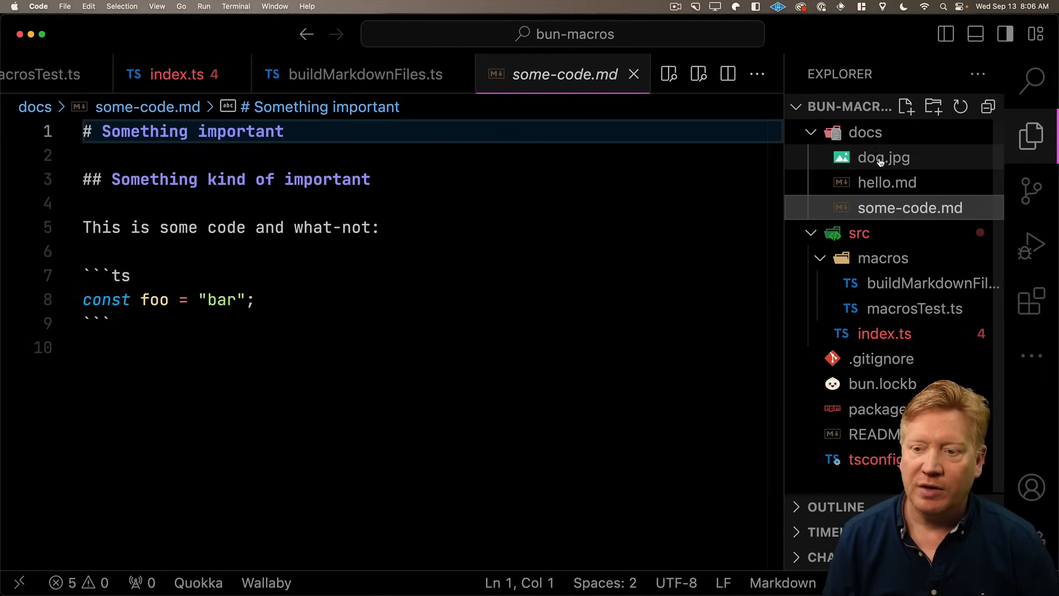
left_click(370, 75)
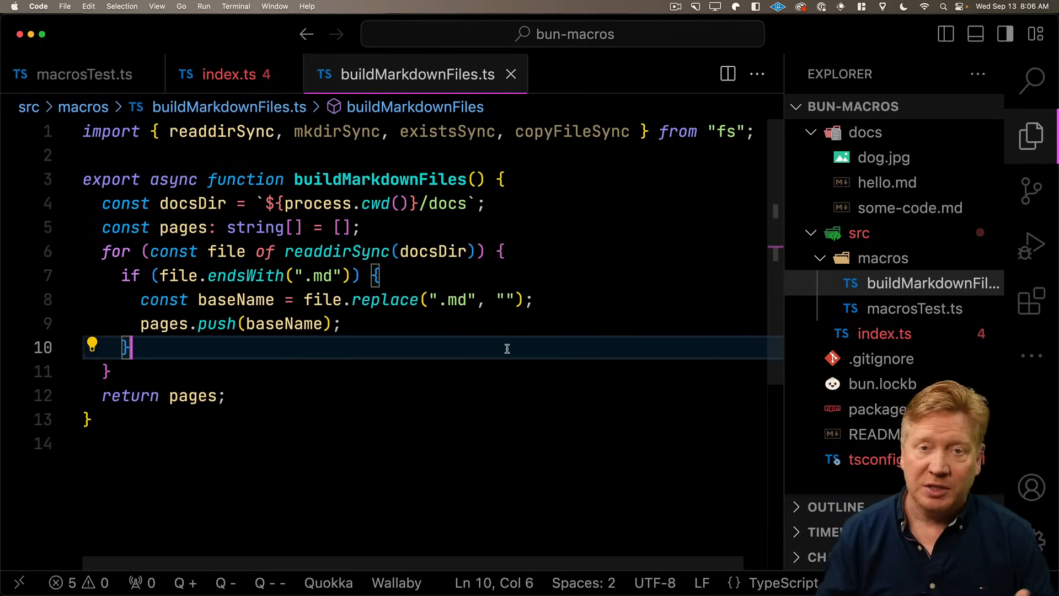
In index.ts import buildMarkdownFiles as a macro and log its pages list.
left_click(341, 324)
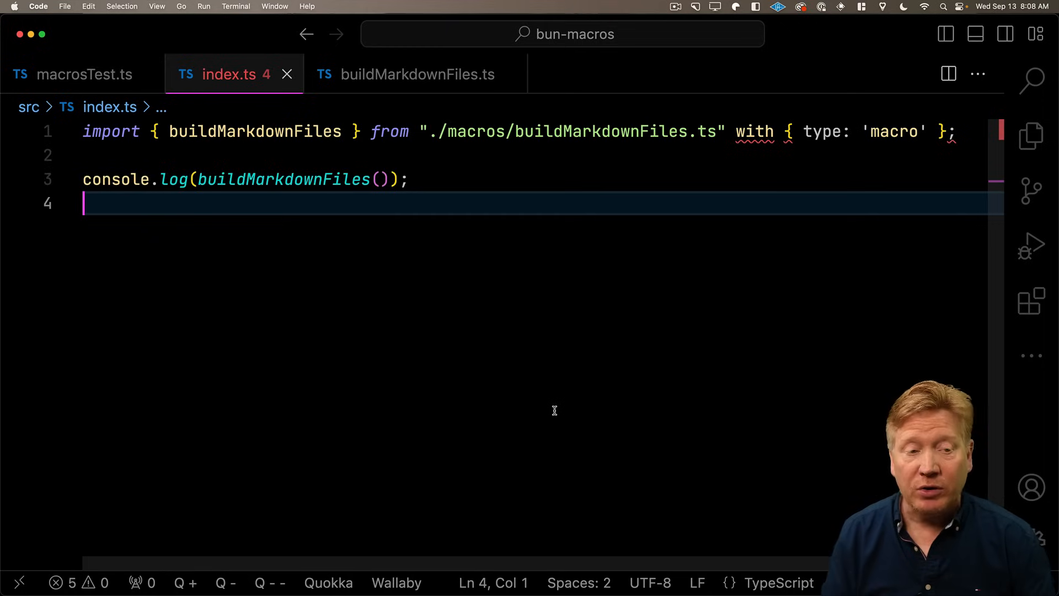
mouse_move(589, 317)
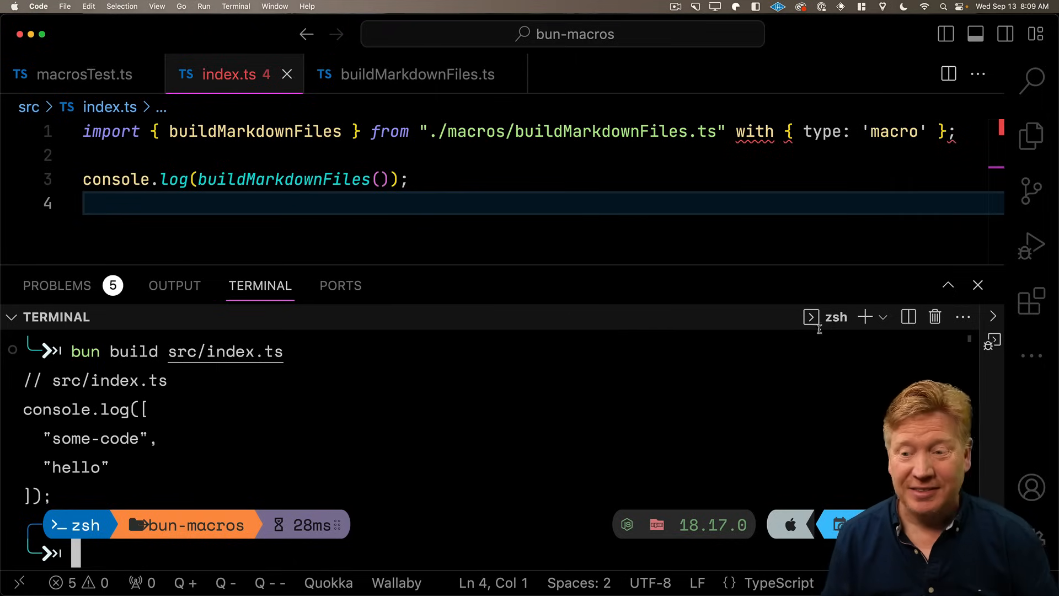
left_click(415, 75)
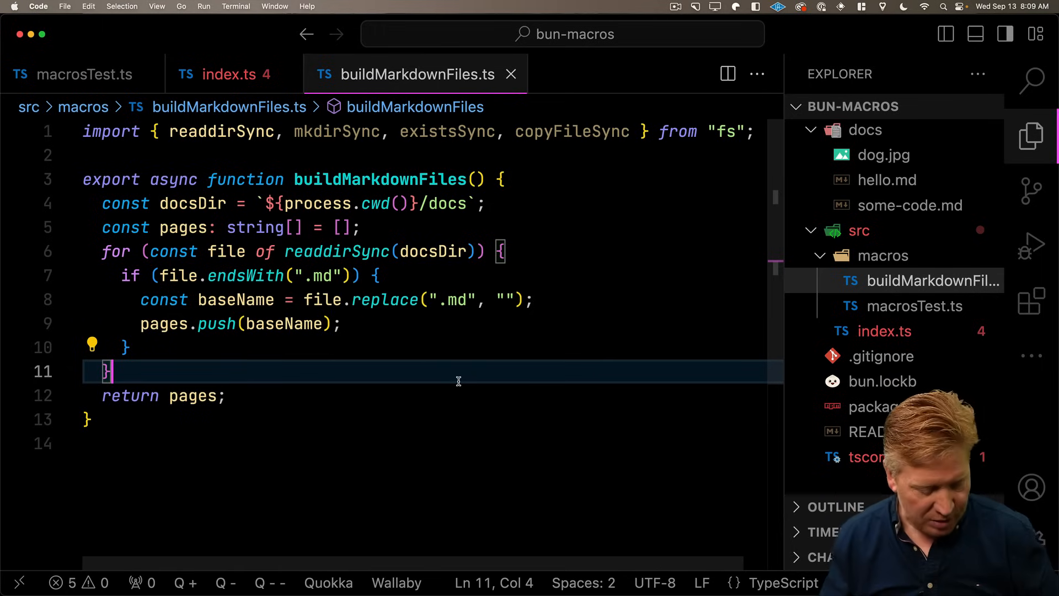
key("Ctrl+`")
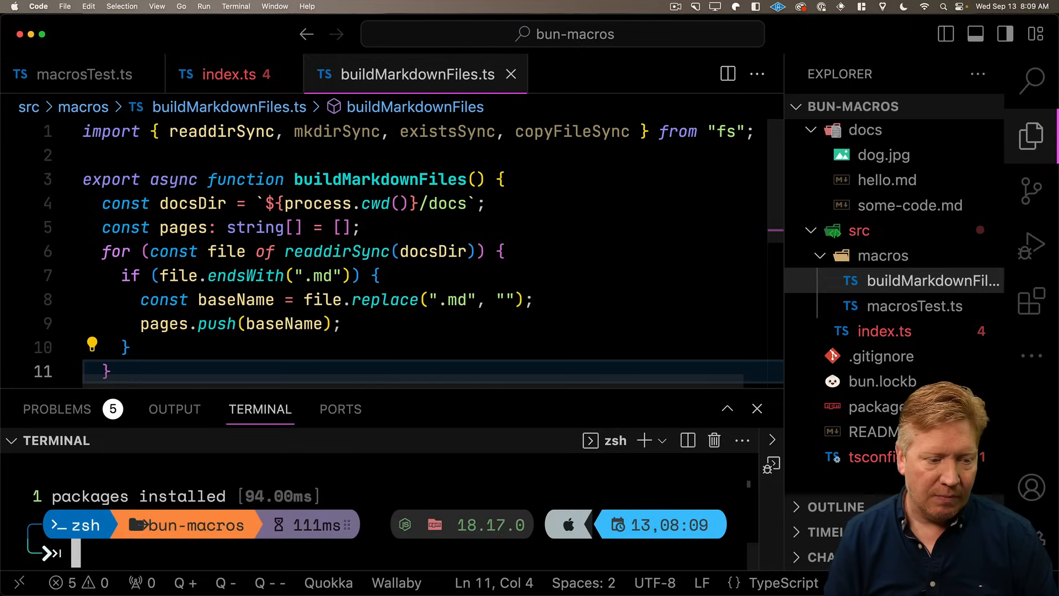
type("bun add @types/marked -d")
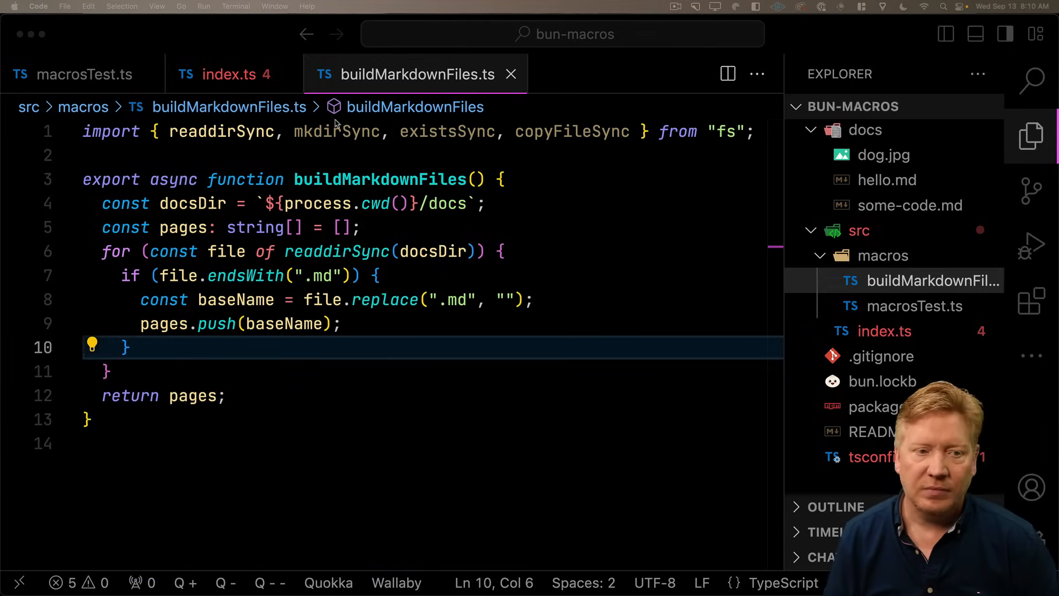
type("import { parse } from \"marked\";")
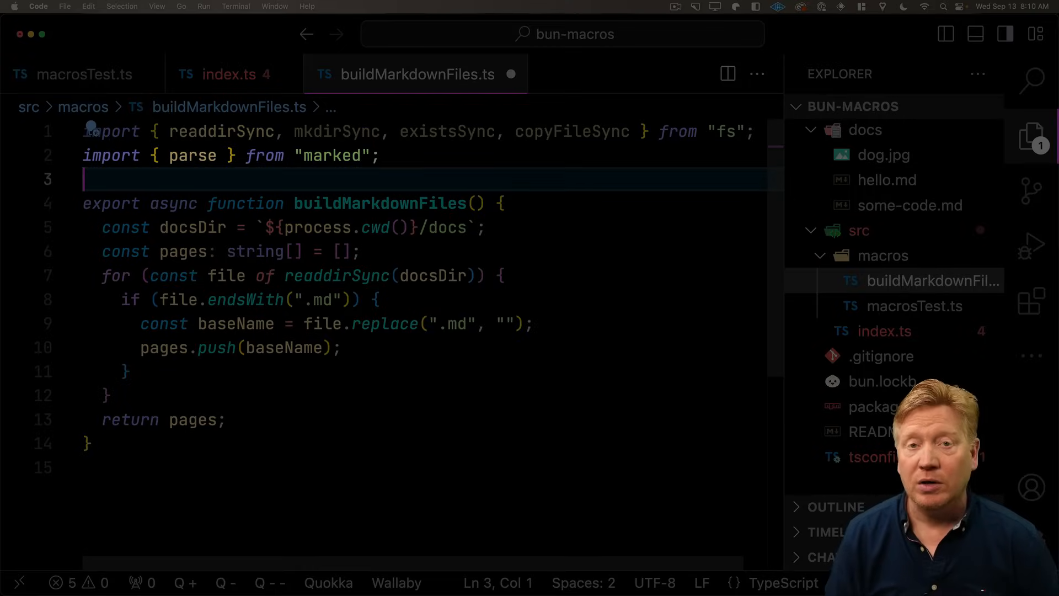
type("import { render } from \"ejs\";")
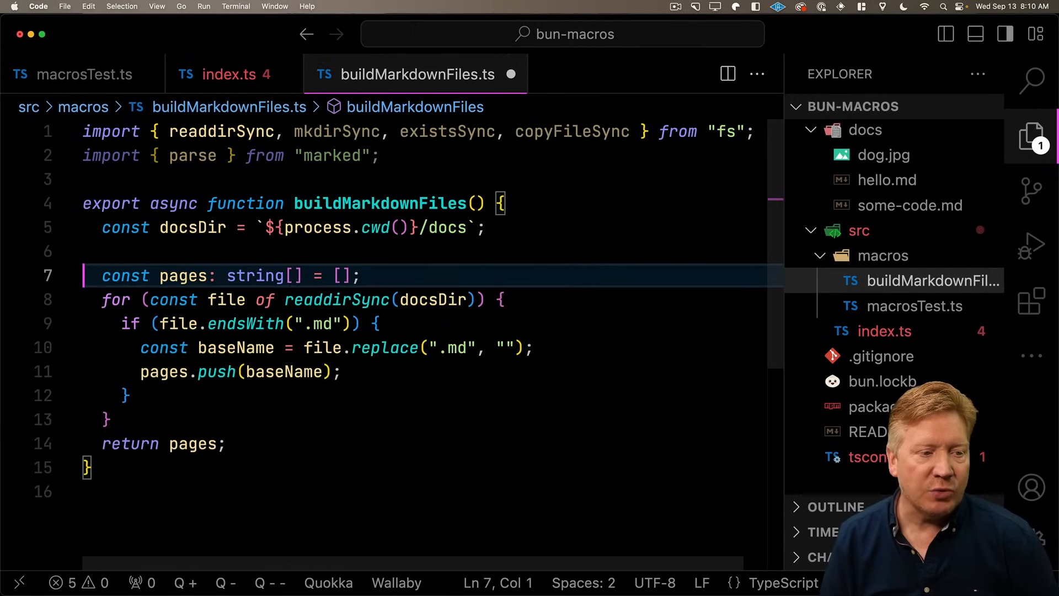
Parse each markdown file and Bun.write it as baseName.html into docsHtmlDir.
key("Enter")
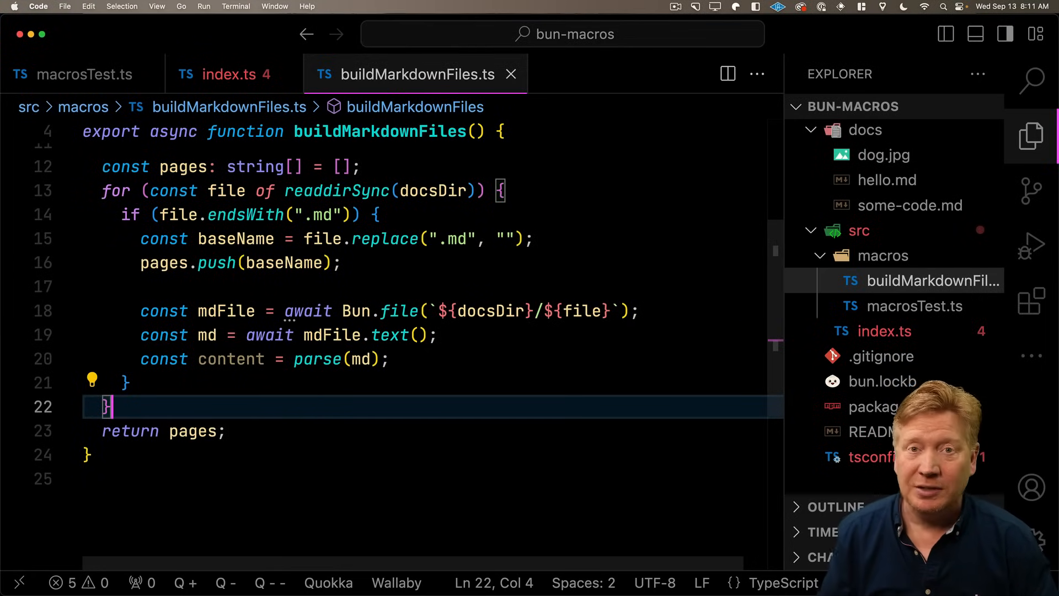
type("Bun.write(`${docsHtmlDir}/${baseName}.html`, content);")
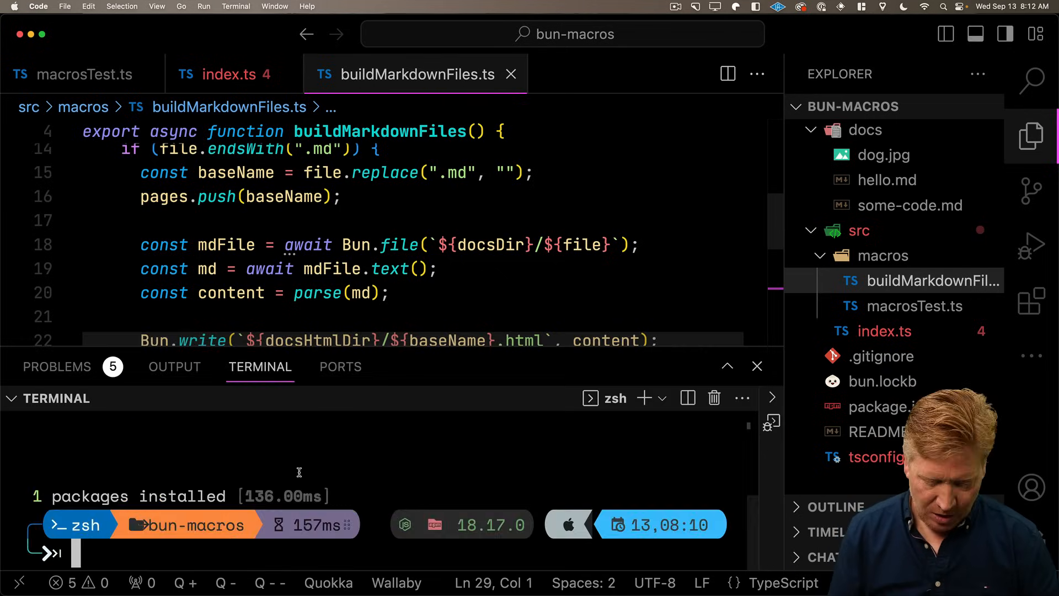
type("bun add marked")
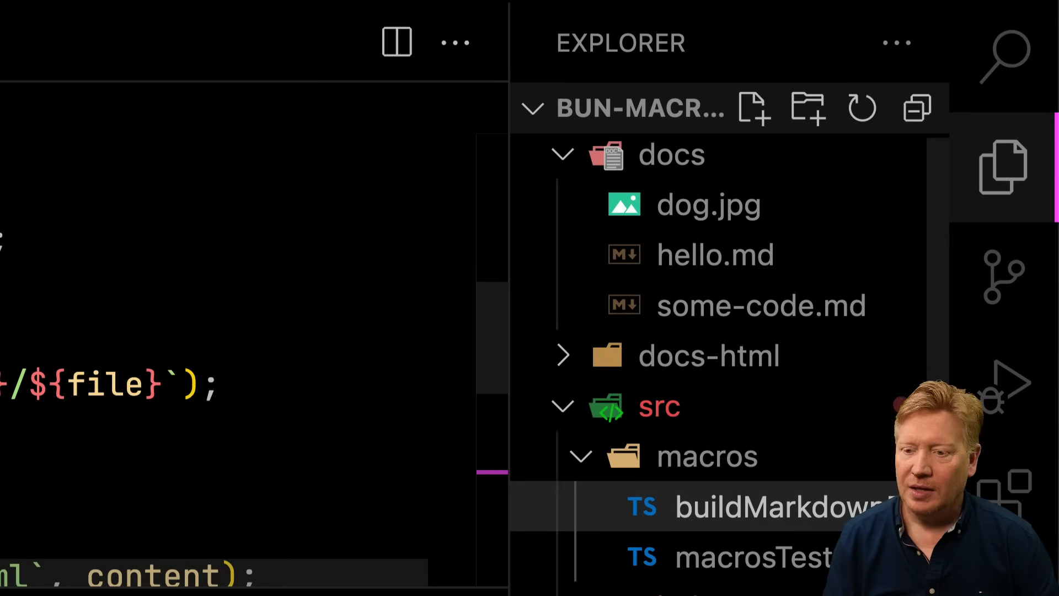
left_click(708, 355)
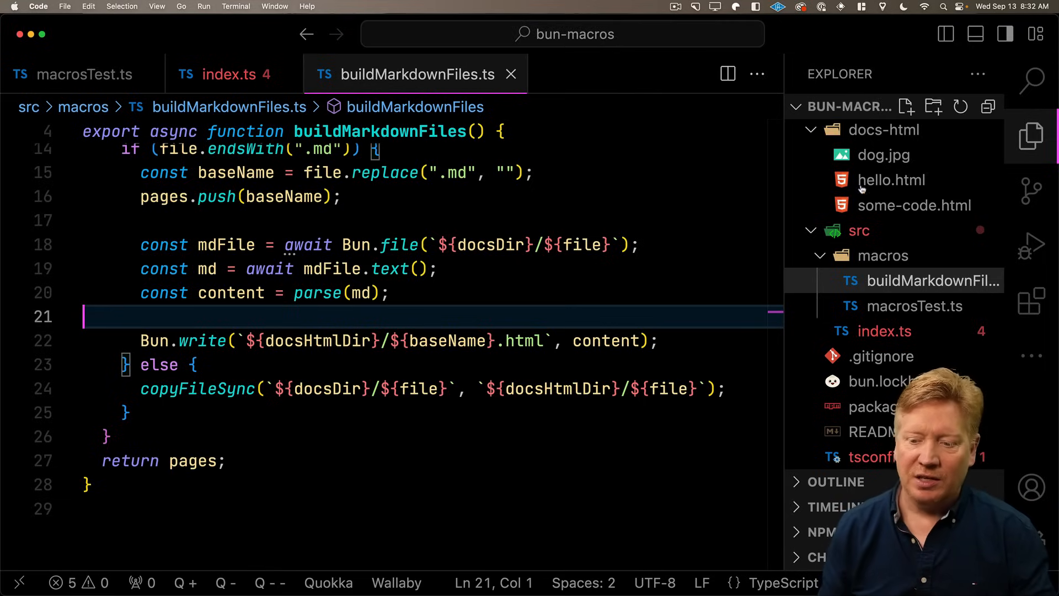
left_click(865, 406)
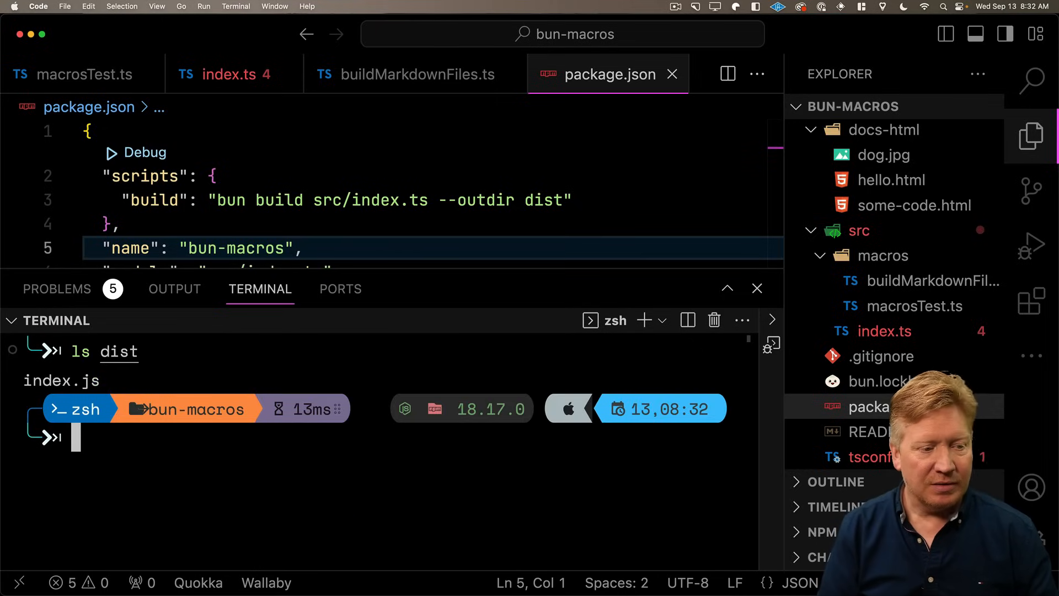
Show dist/index.js containing only the inlined some-code and hello list, then add hono.
type("more dist/")
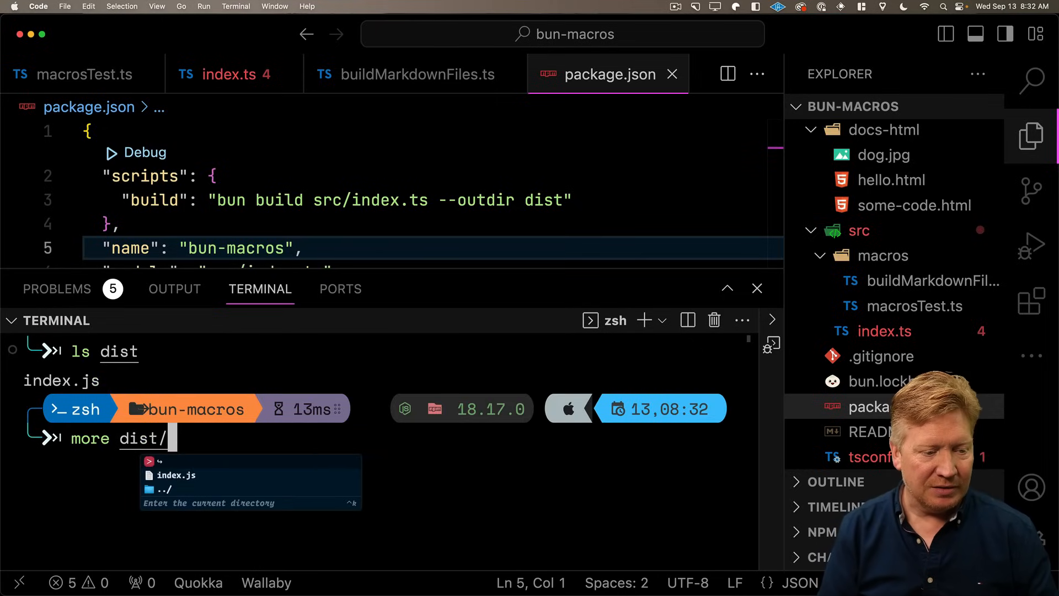
key("Enter")
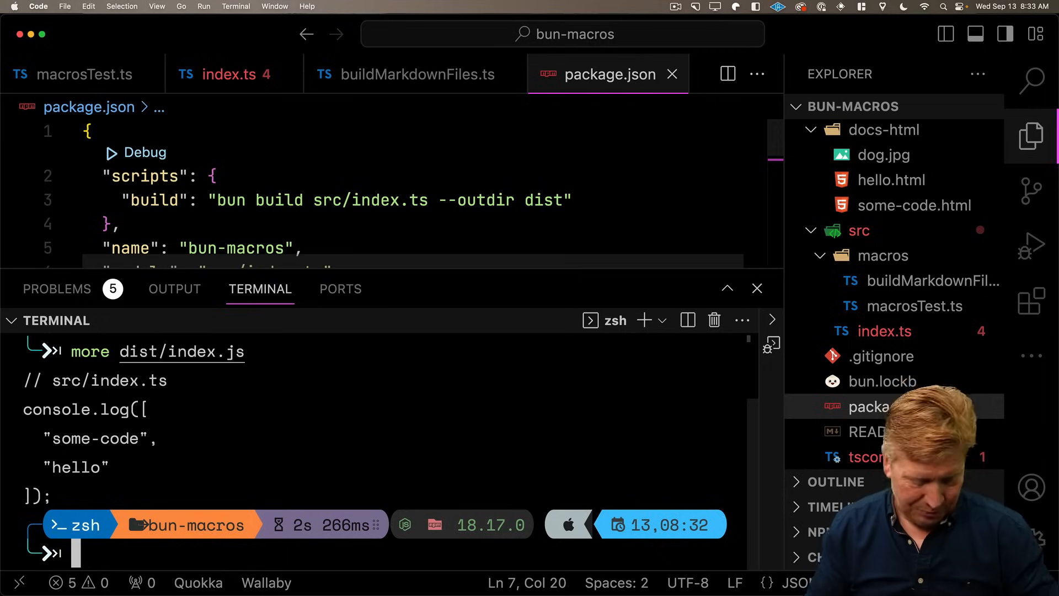
type("bun add hono")
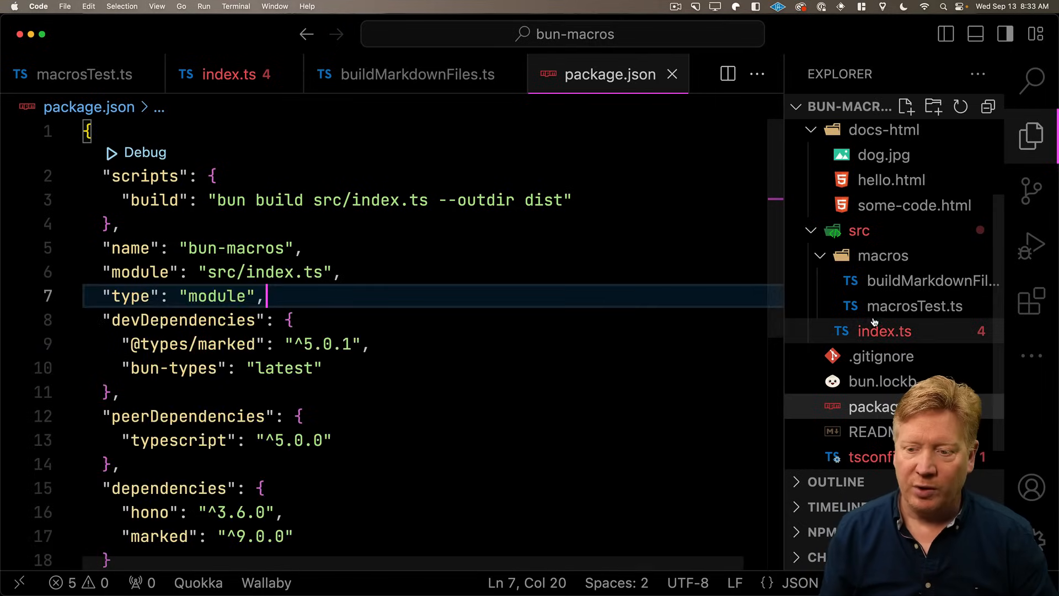
Rewrite index.ts as a Hono app importing serveStatic and buildMarkdownFiles as a macro.
left_click(230, 74)
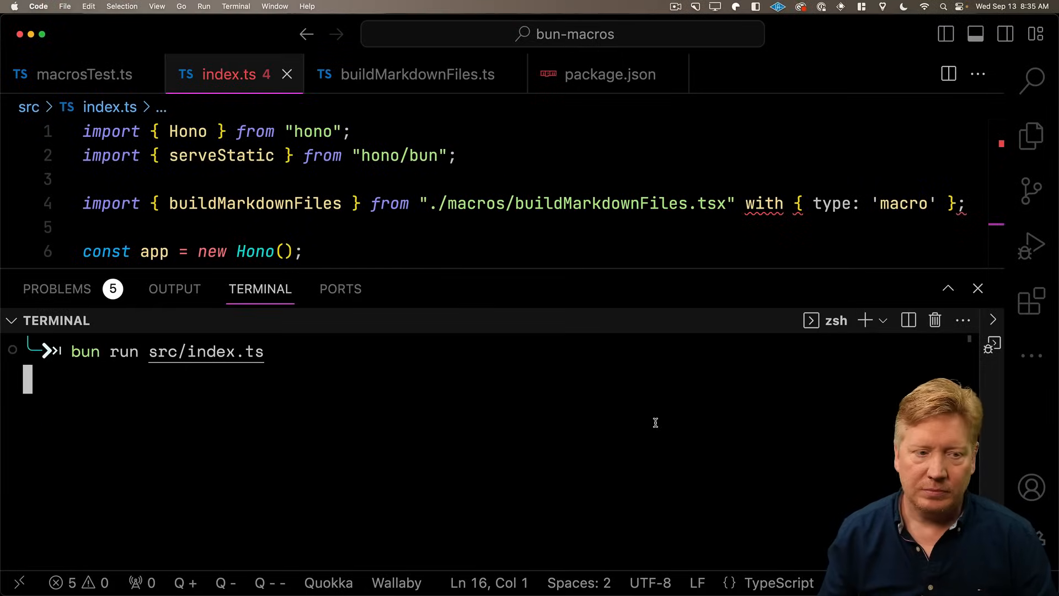
mouse_move(410, 426)
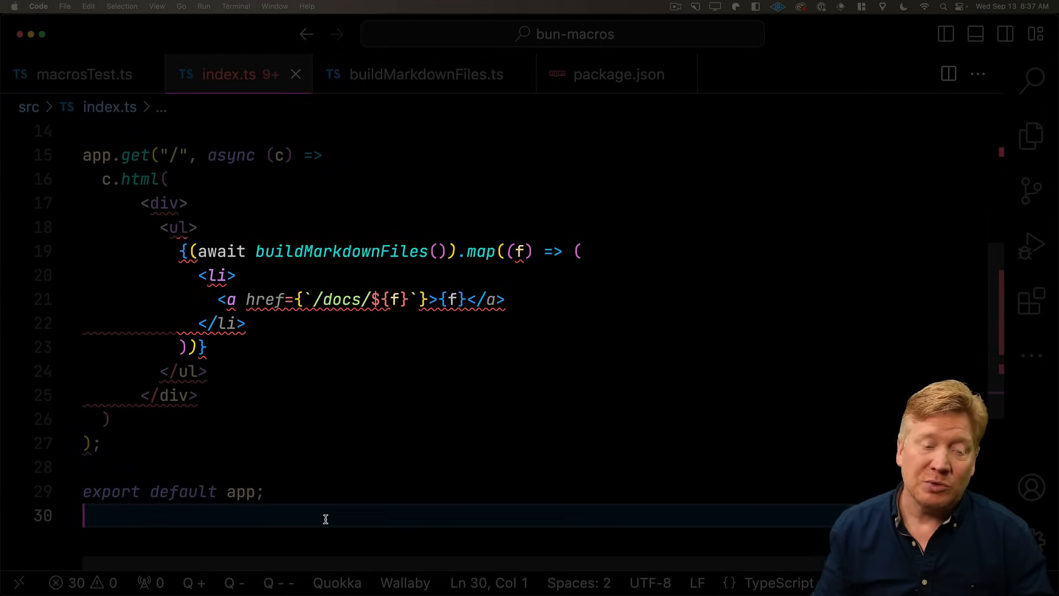
mouse_move(375, 479)
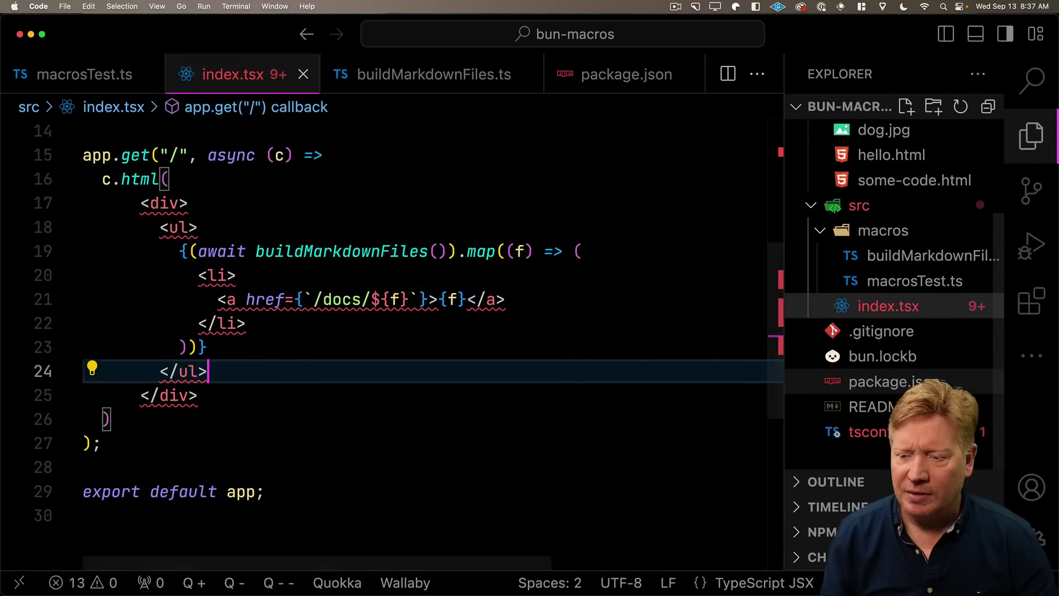
Add the app.get("/") handler returning the ul of /docs/ links and rename the entry to index.tsx.
left_click(624, 72)
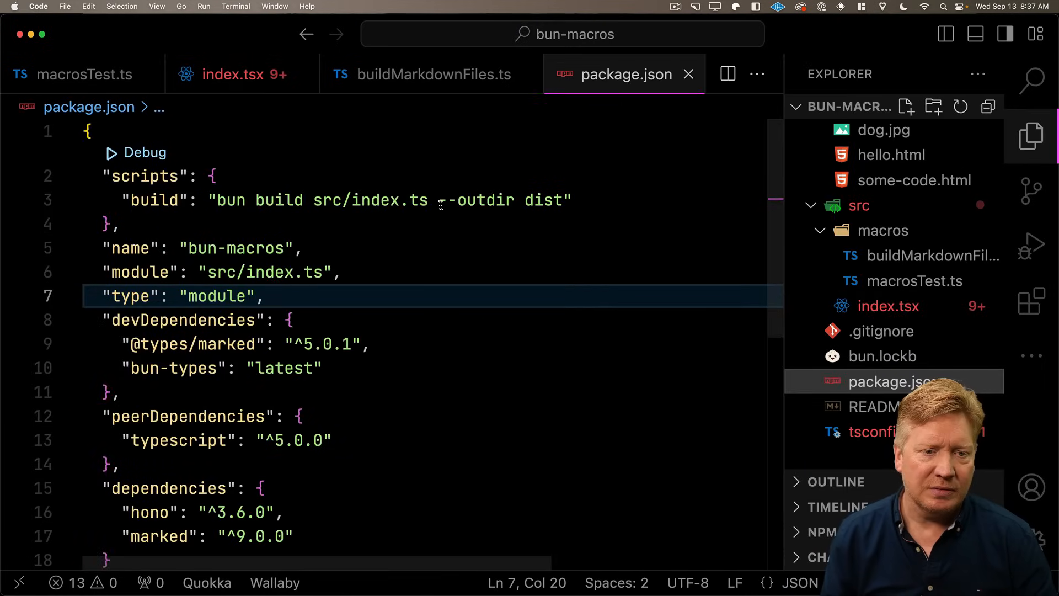
Set tsconfig.json jsx to react-jsx with jsxImportSource hono/jsx, then back to index.tsx.
left_click(229, 75)
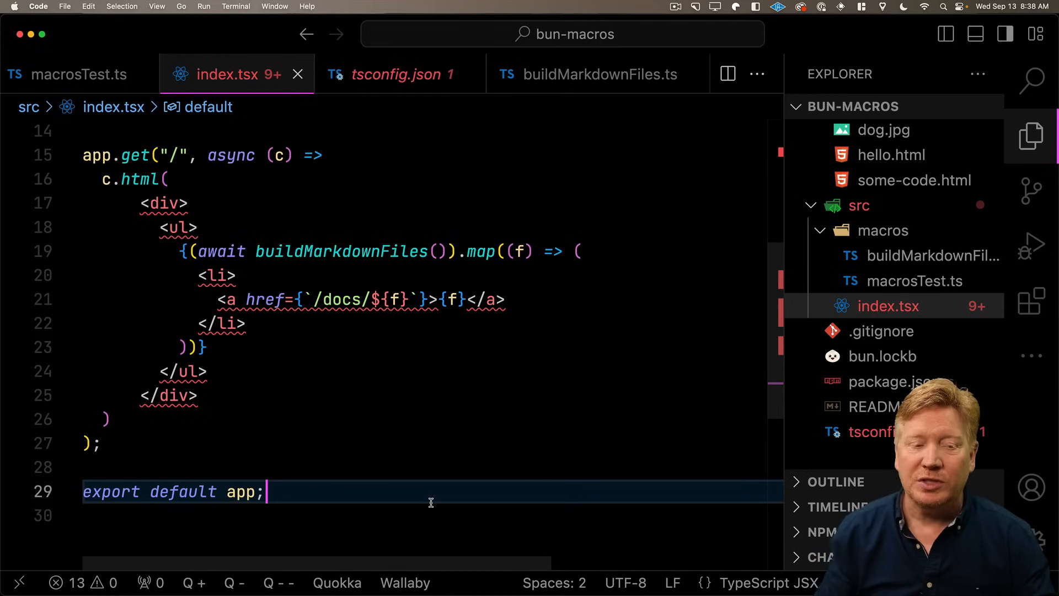
left_click(398, 75)
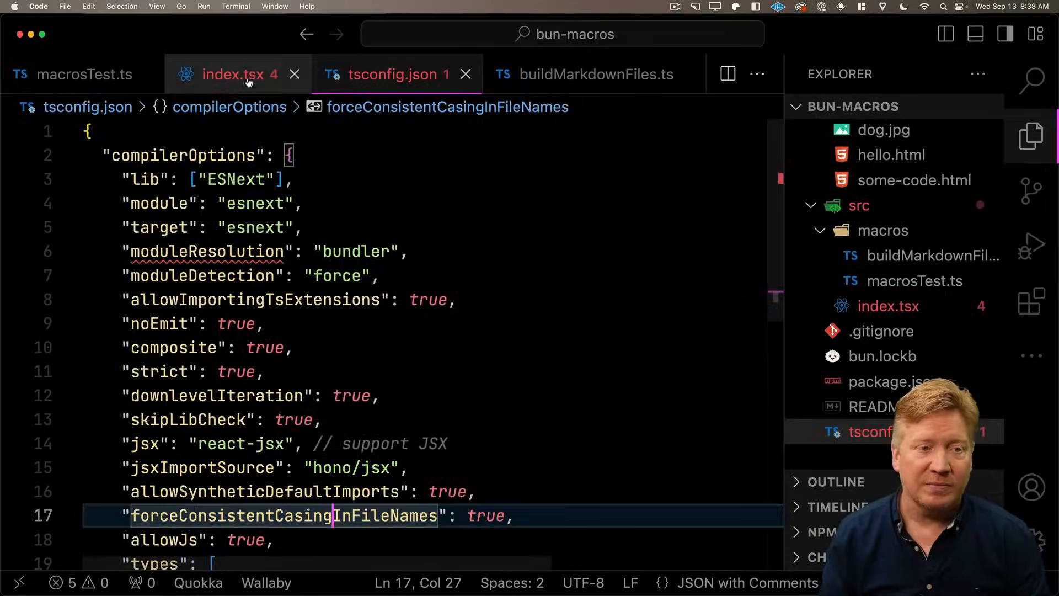
left_click(235, 75)
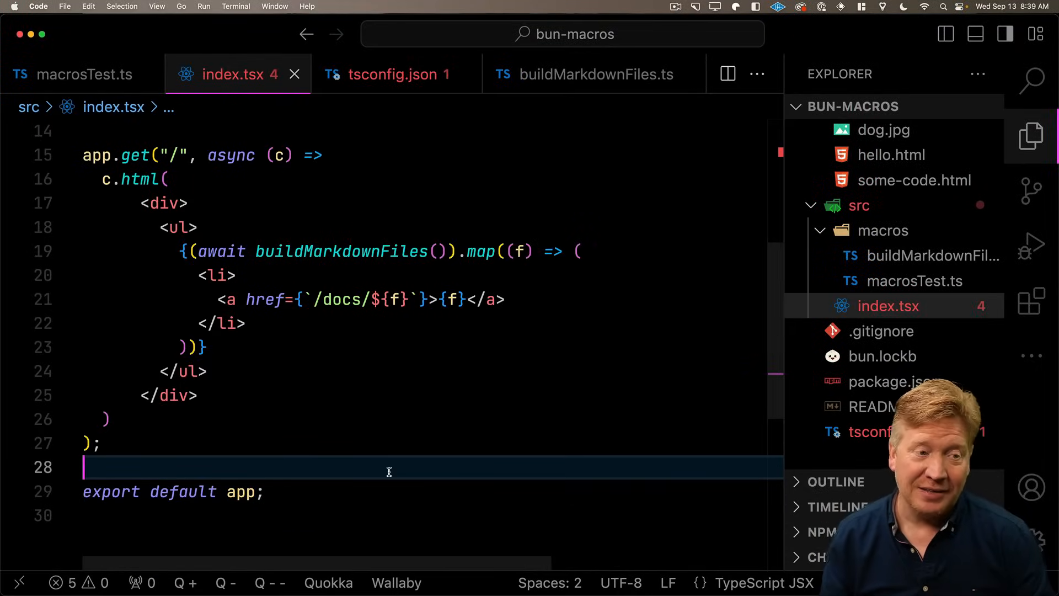
mouse_move(395, 397)
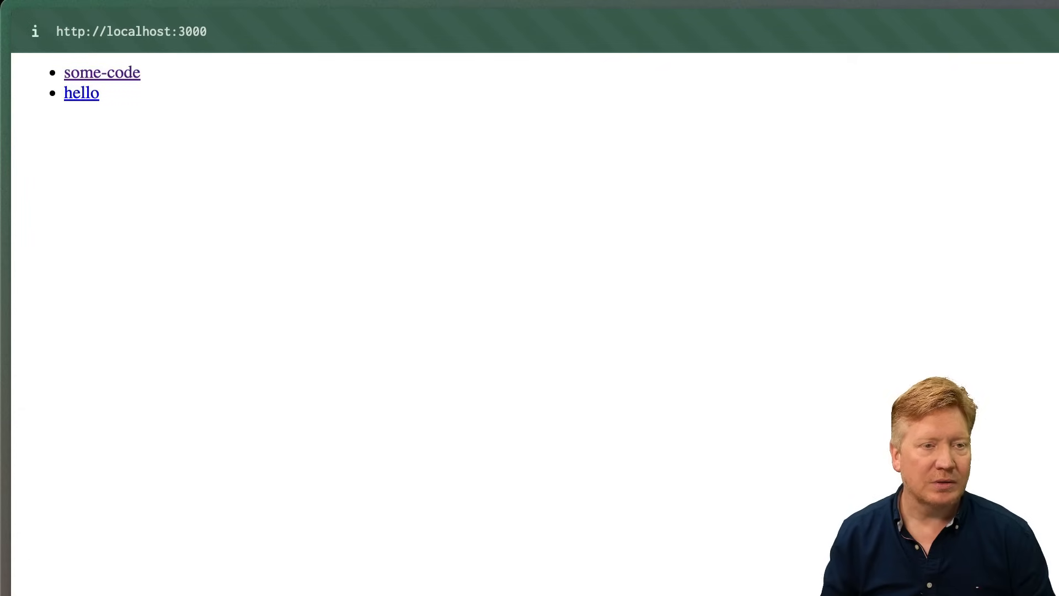
Add tailwind.config.js scanning src and docs-html with the typography plugin.
left_click(81, 93)
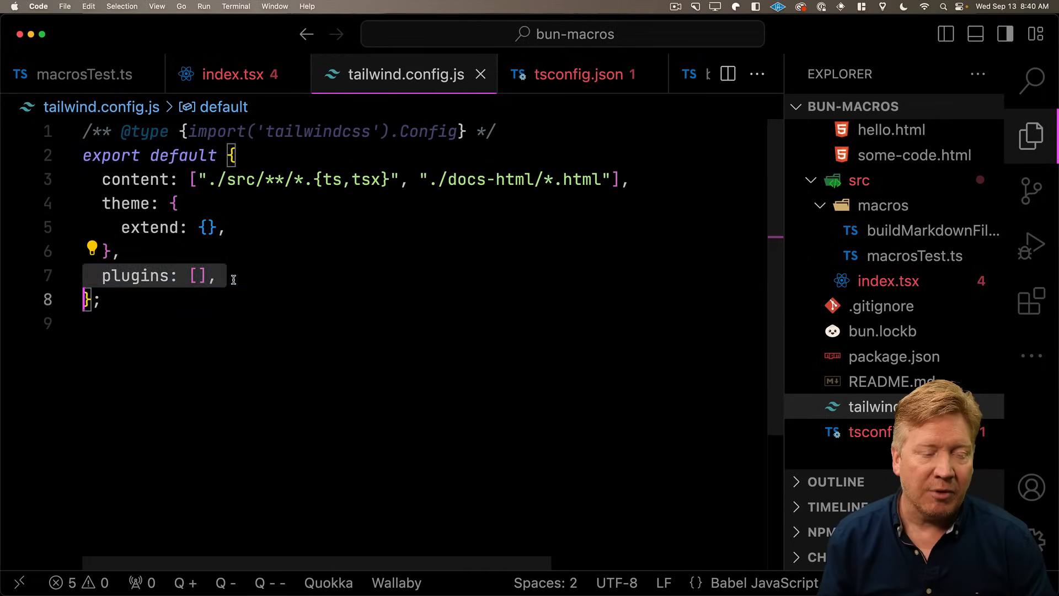
right_click(859, 181)
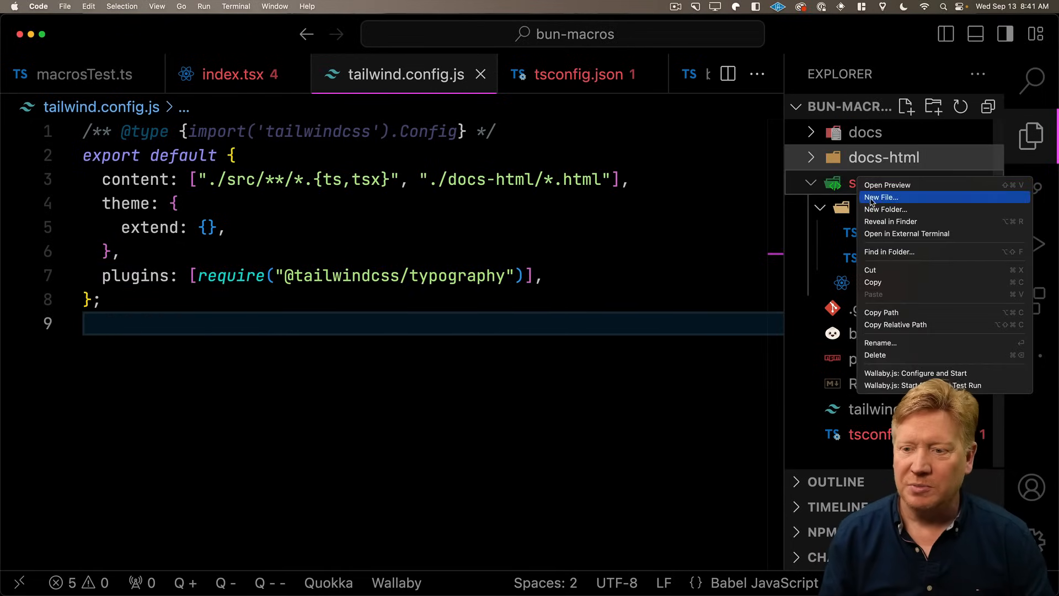
left_click(880, 196)
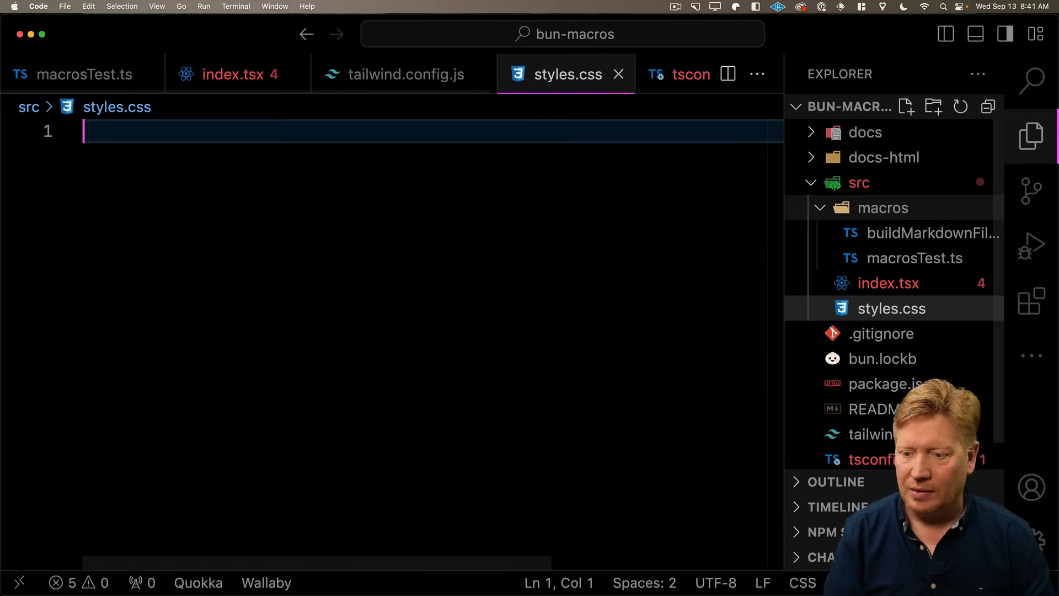
type("@tailwind base;")
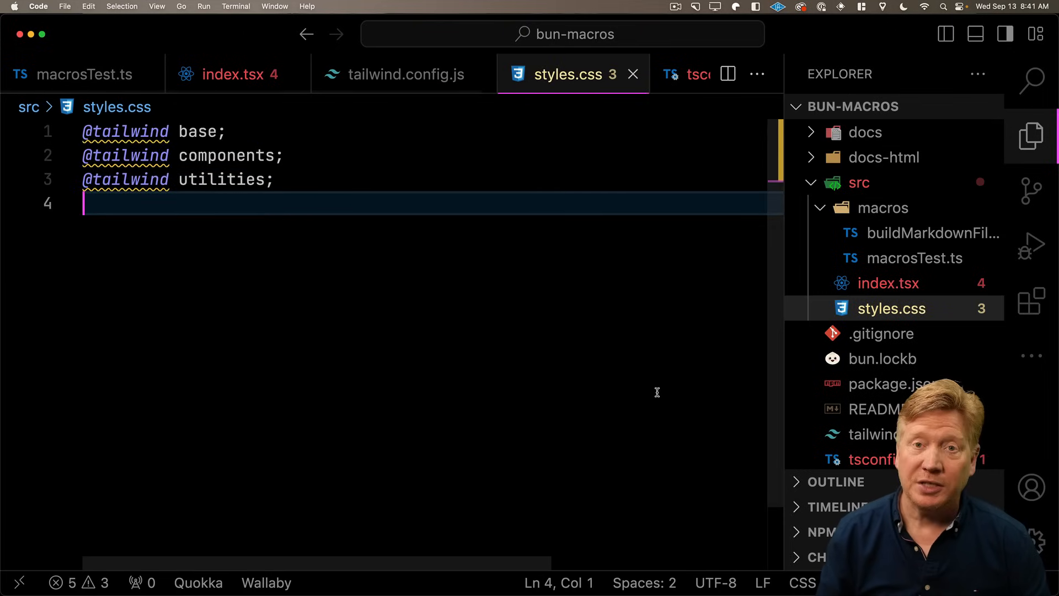
left_click(882, 384)
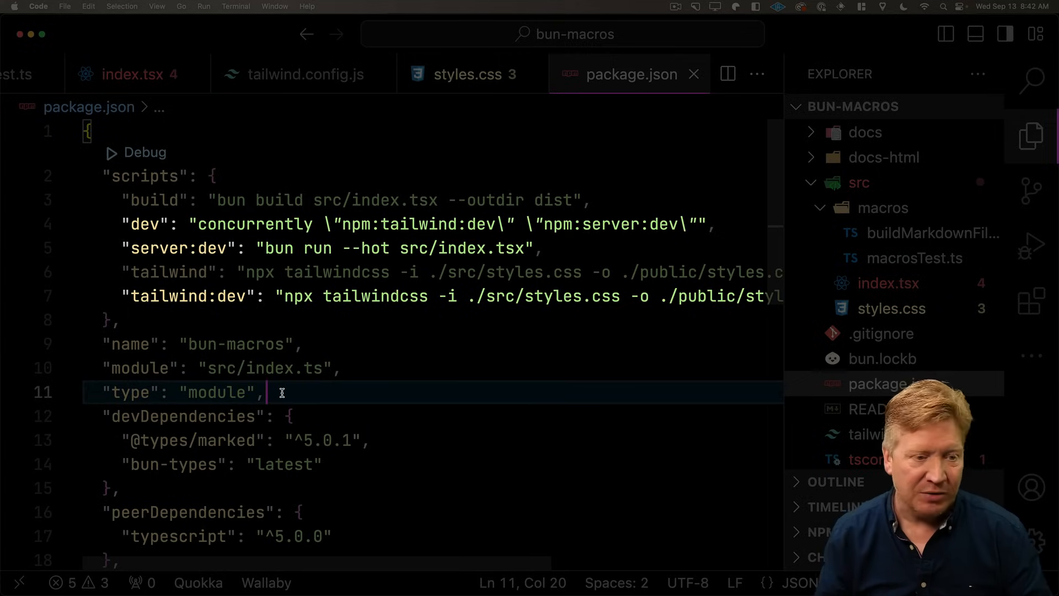
key("Ctrl+`")
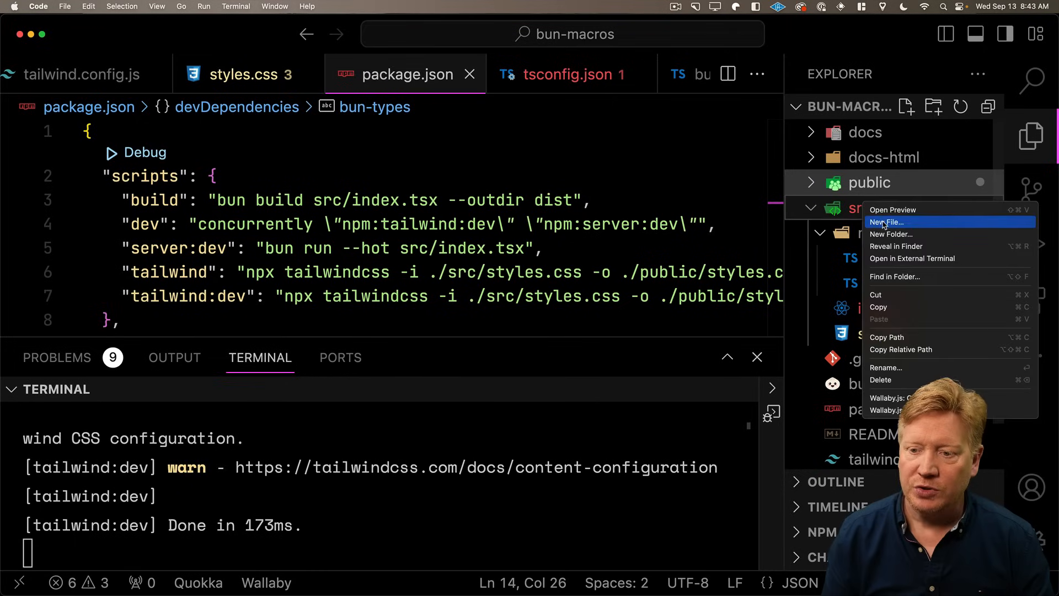
left_click(886, 222)
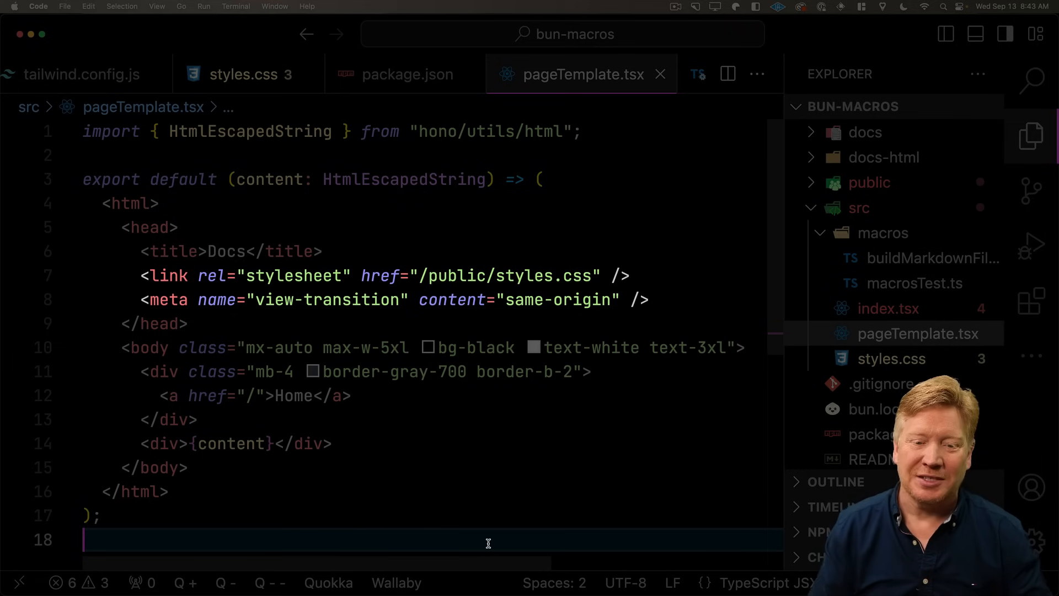
Import pageTemplate in index.tsx and wrap the root route's c.html content with pageTemplate().
left_click(888, 308)
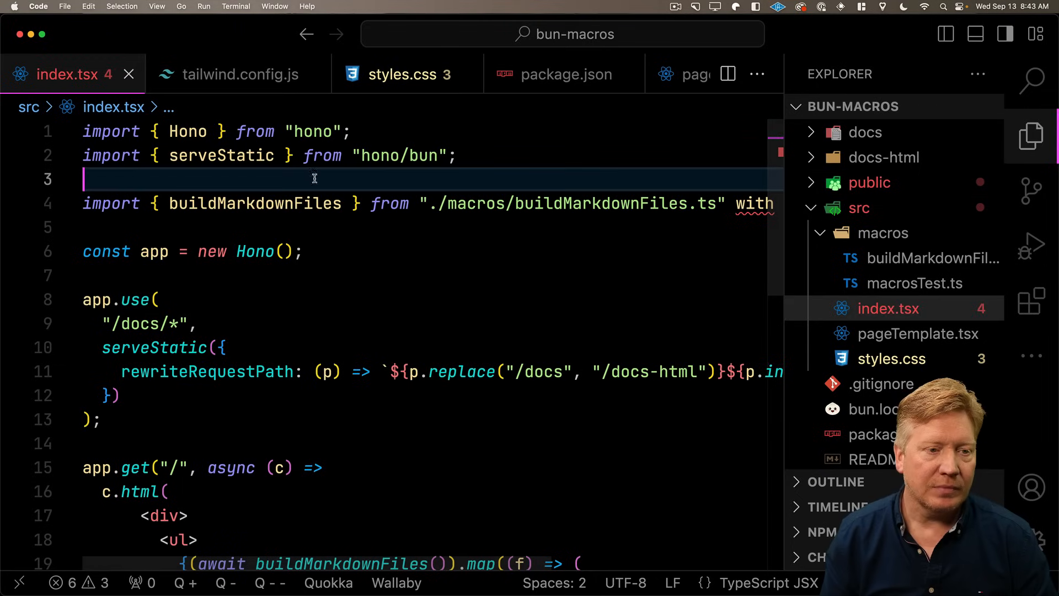
type("import pageTemplate from \"./pageTemplate.tsx\";")
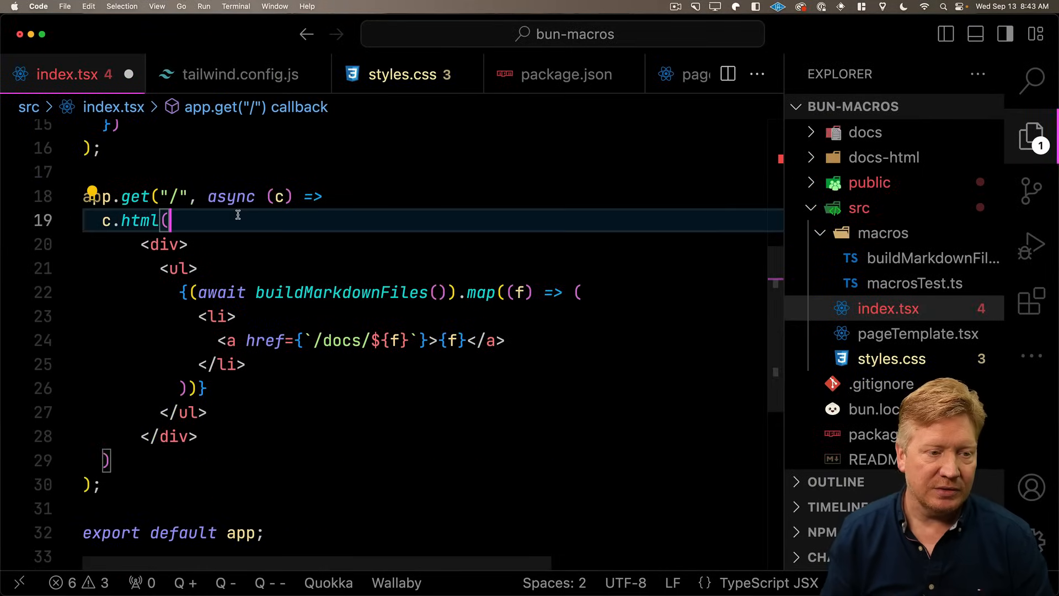
type("pageTemplate(")
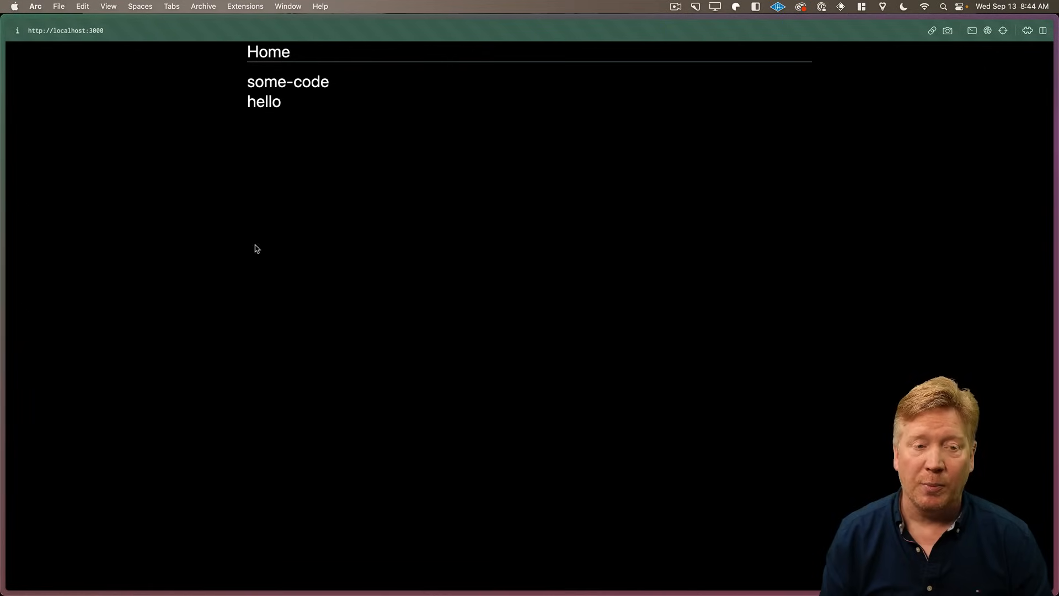
mouse_move(286, 82)
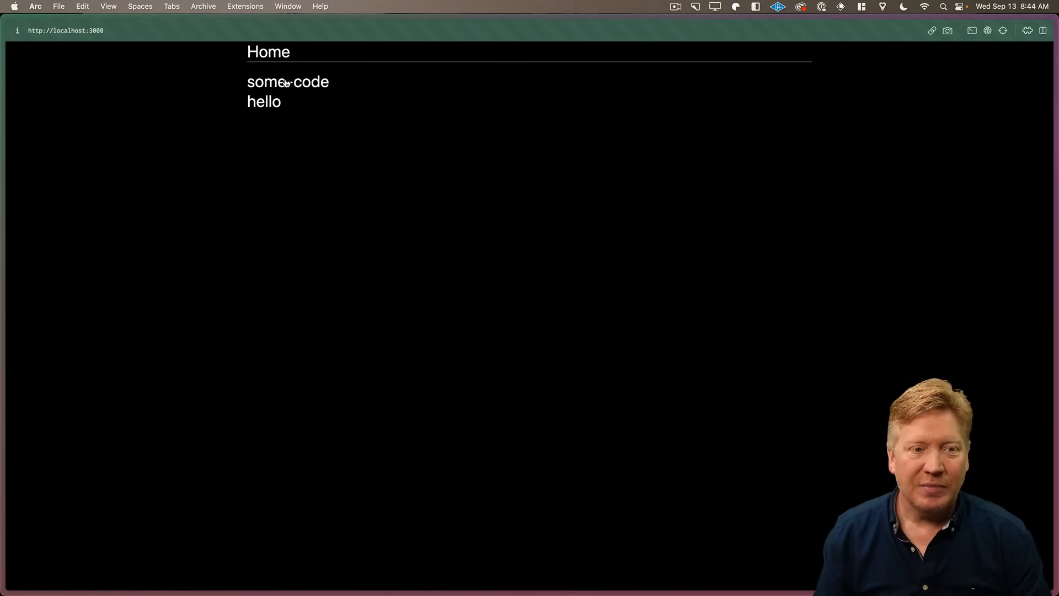
Visit the some-code doc page from the restyled home page in Arc.
left_click(287, 82)
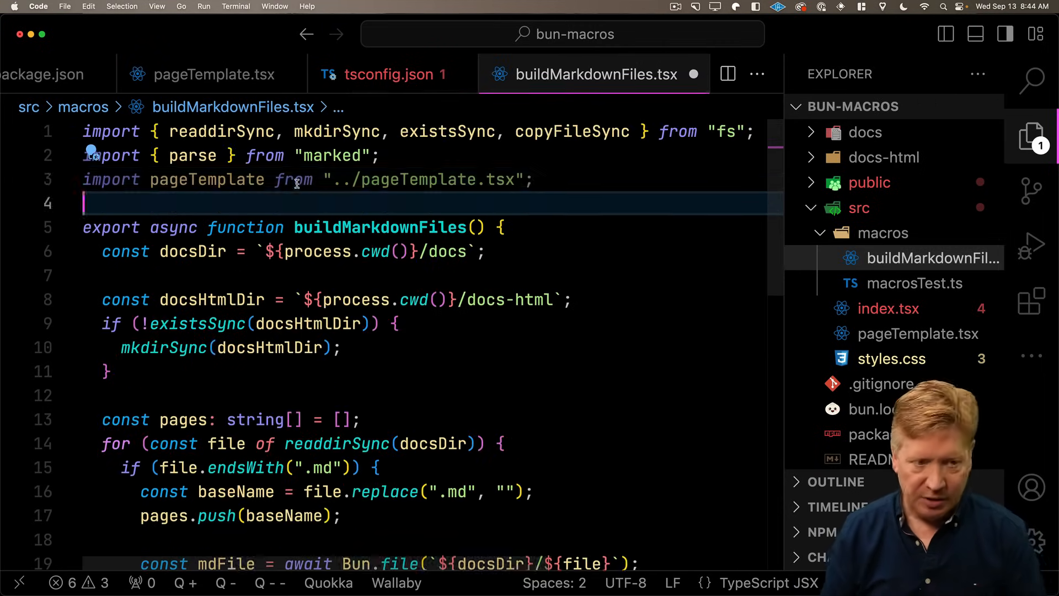
Add pageTemplate imports and the /public/* serveStatic line, then compose bun run dev.
scroll("down", 3)
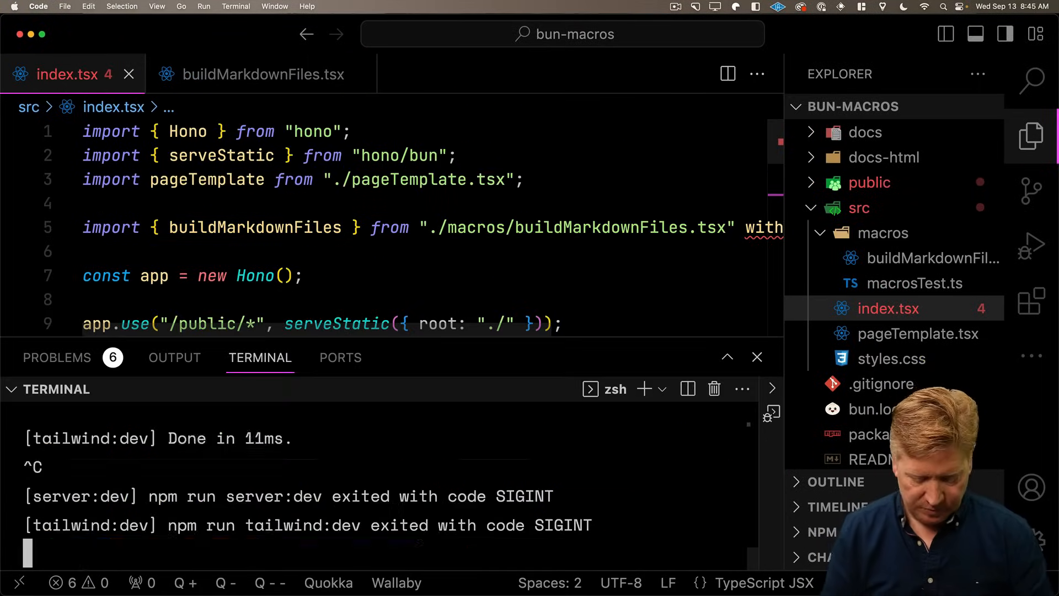
type("bun run dev")
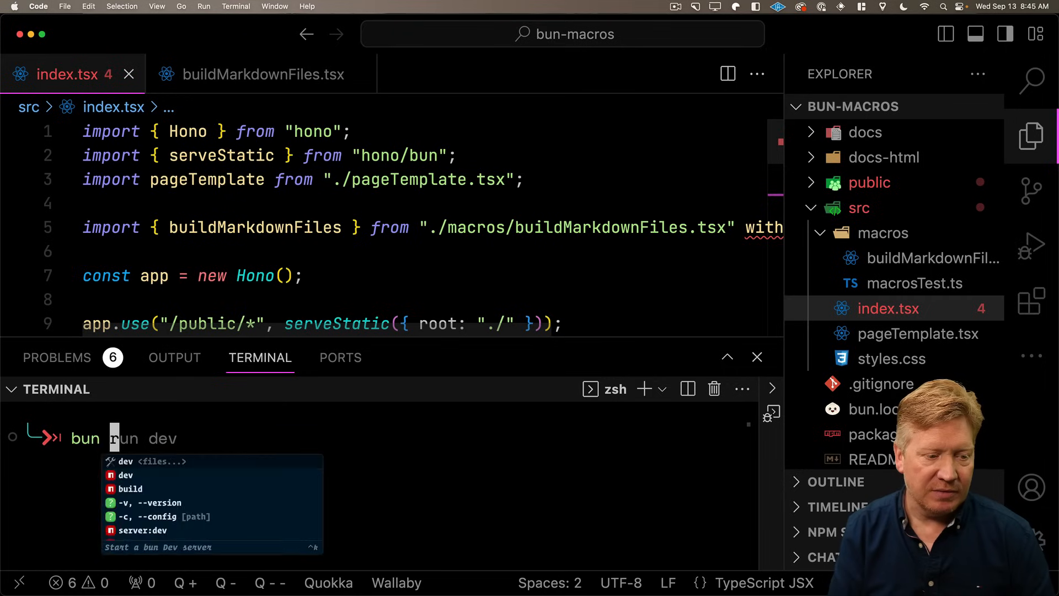
Start the dev server and view the rendered hello docs page in Arc.
key("Enter")
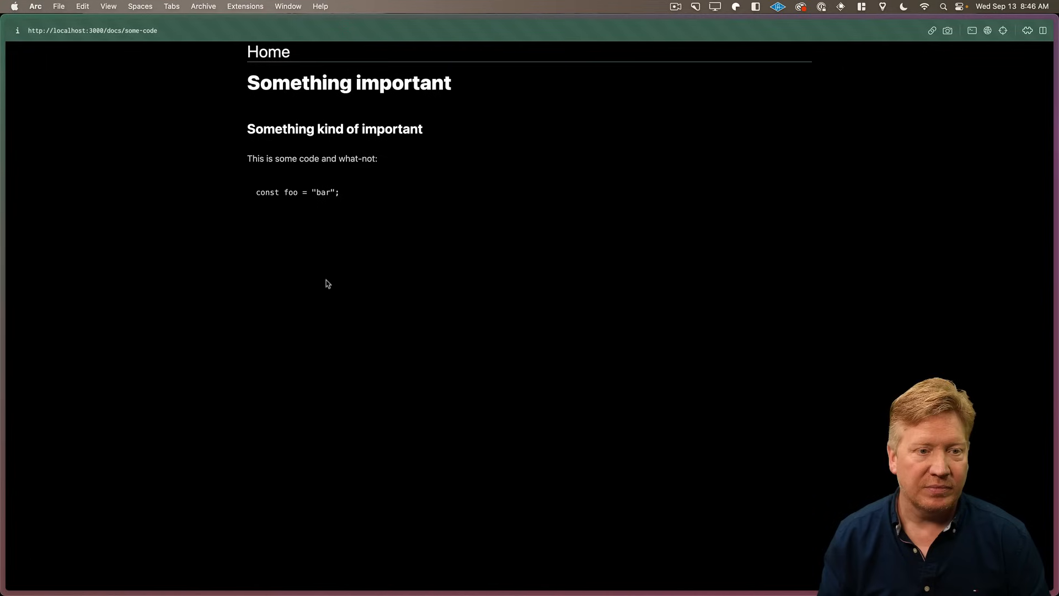
mouse_move(167, 62)
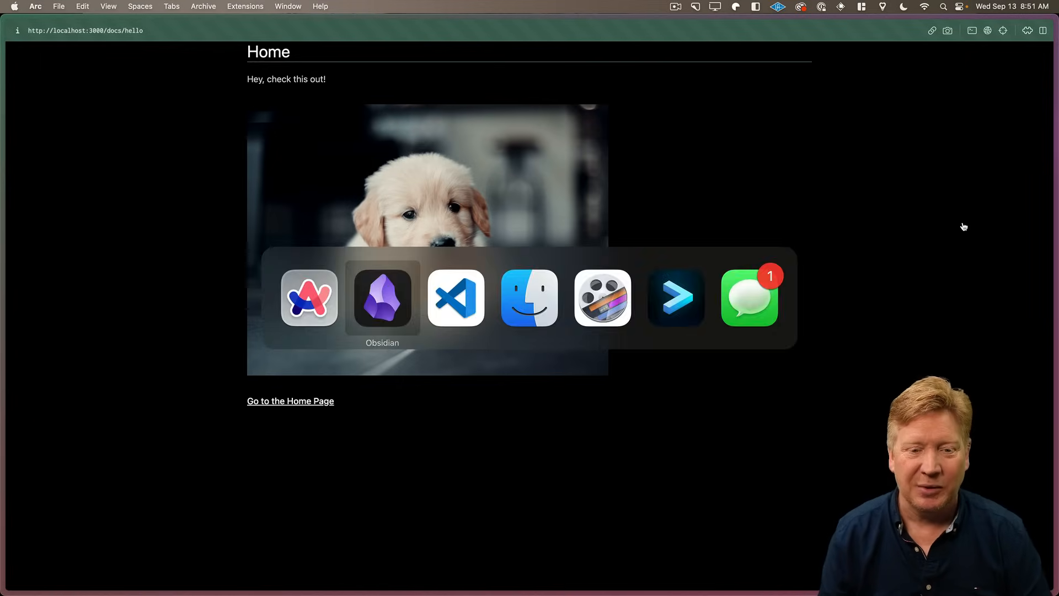
left_click(456, 298)
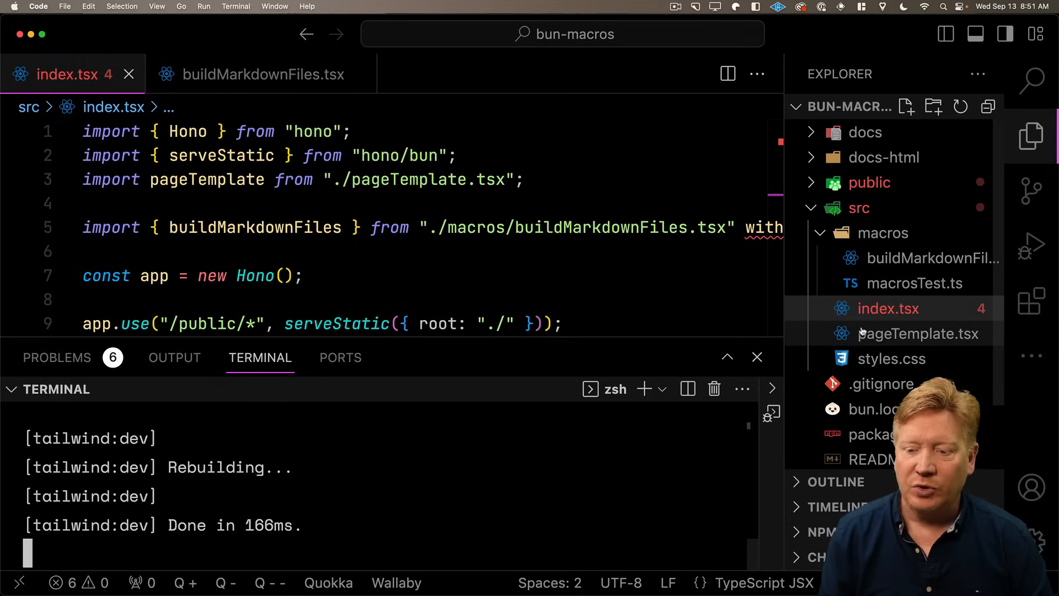
Create scripts/getModuleSizes.sh with a find ./node_modules -maxdepth 2 command printing sizes as csv.
right_click(887, 231)
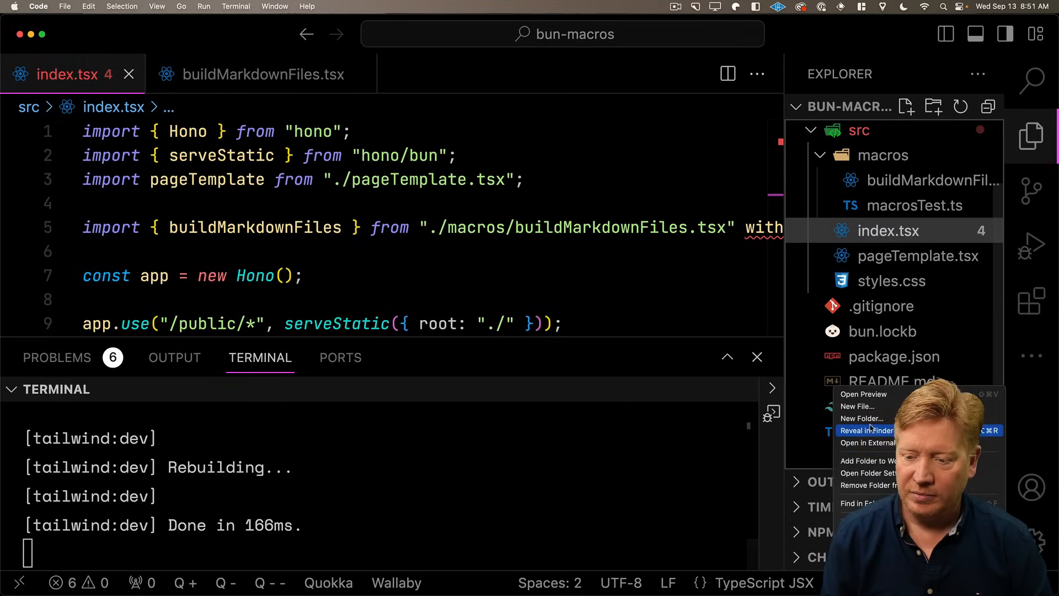
left_click(862, 418)
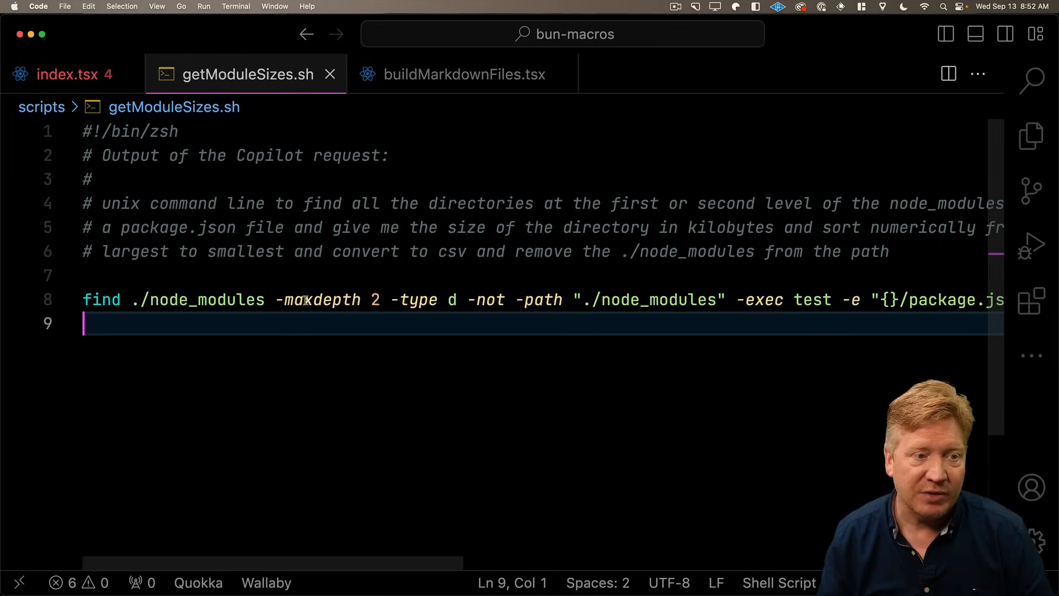
Run chmod 755 scripts/getModuleSizes.sh and execute it to list package sizes like date-fns.
key("Ctrl+`")
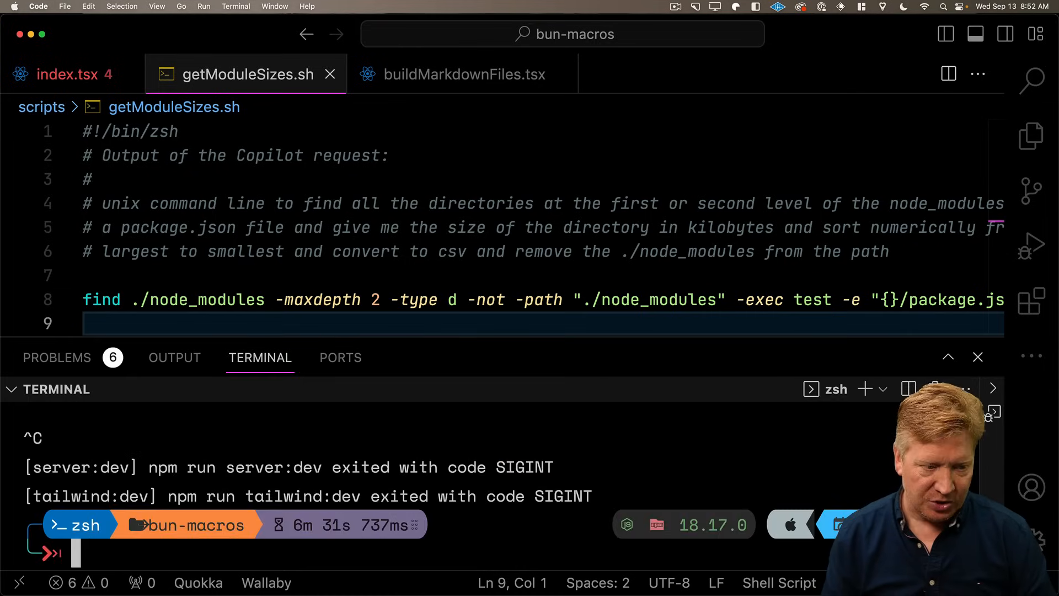
type("chmod 755 scripts/getModuleSizes.sh")
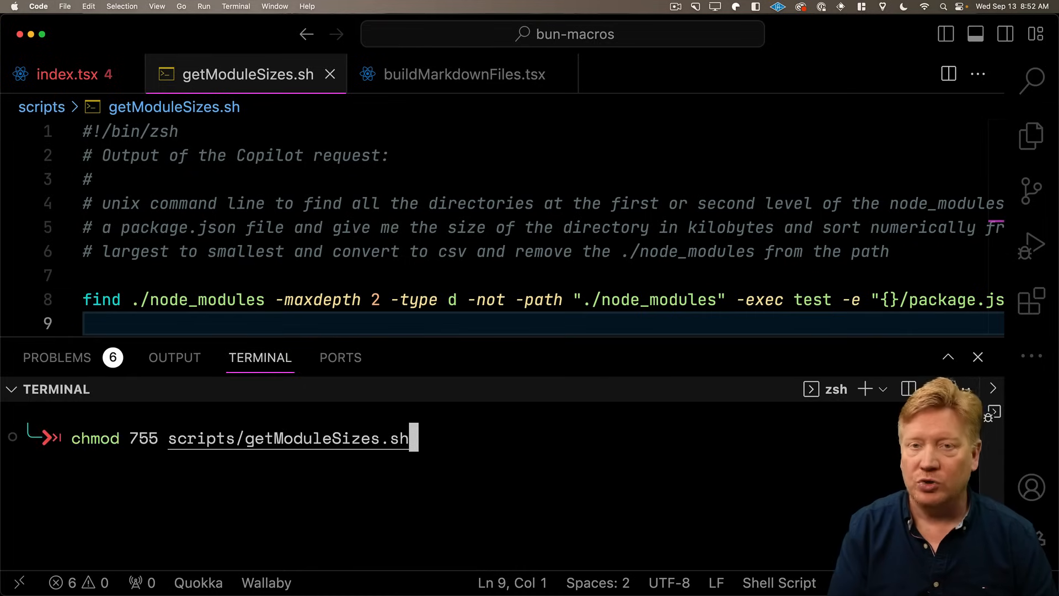
key("Enter")
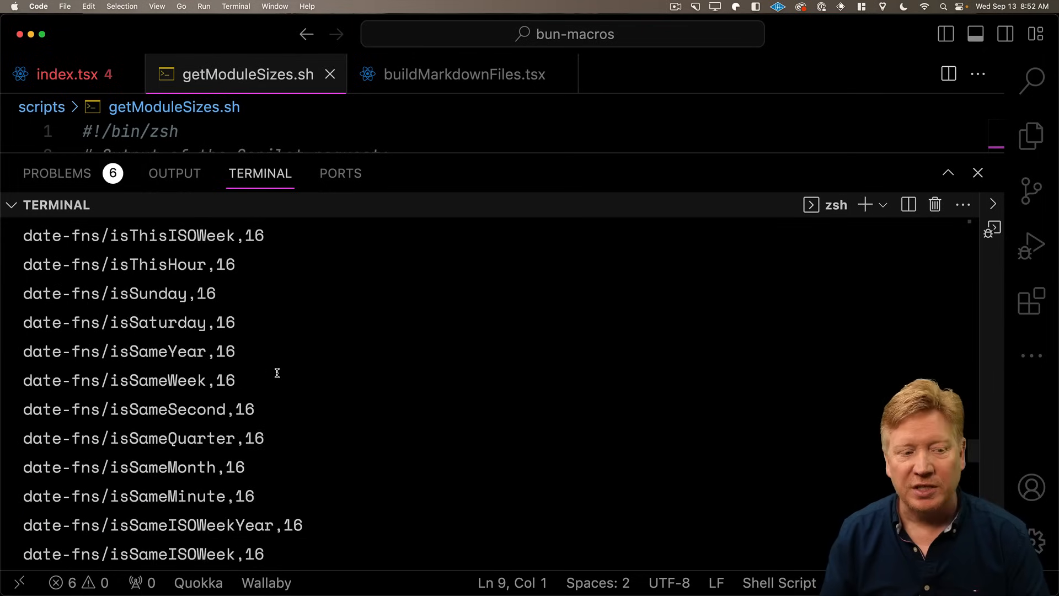
scroll("down", 3)
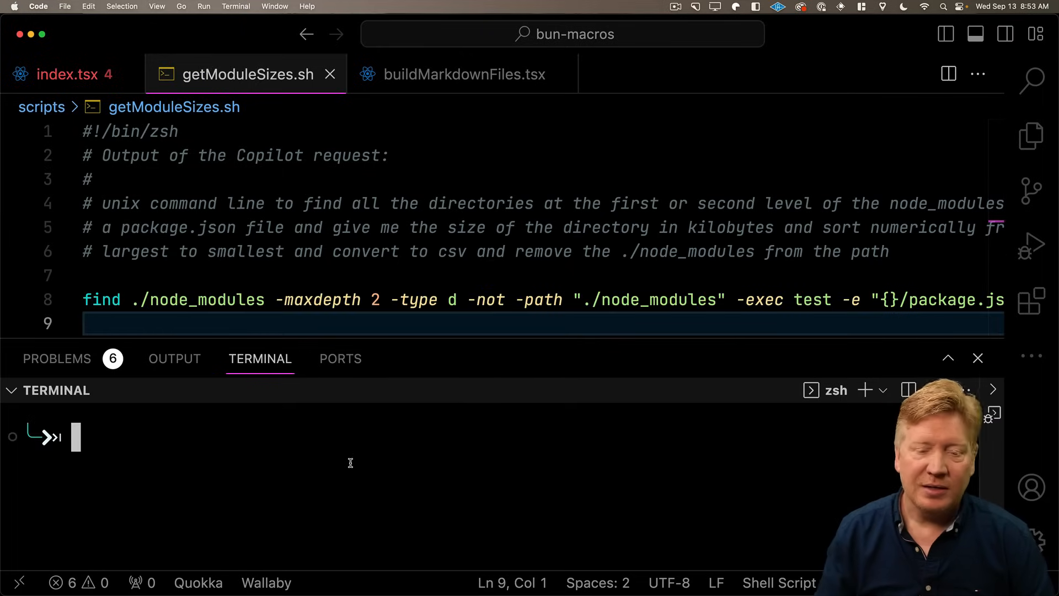
left_click(977, 357)
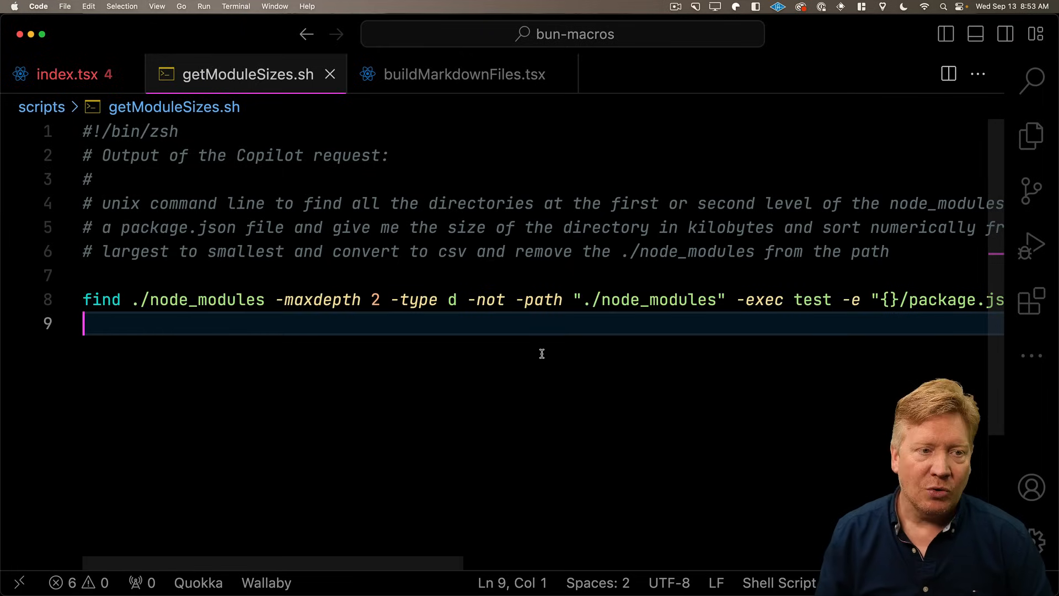
mouse_move(544, 348)
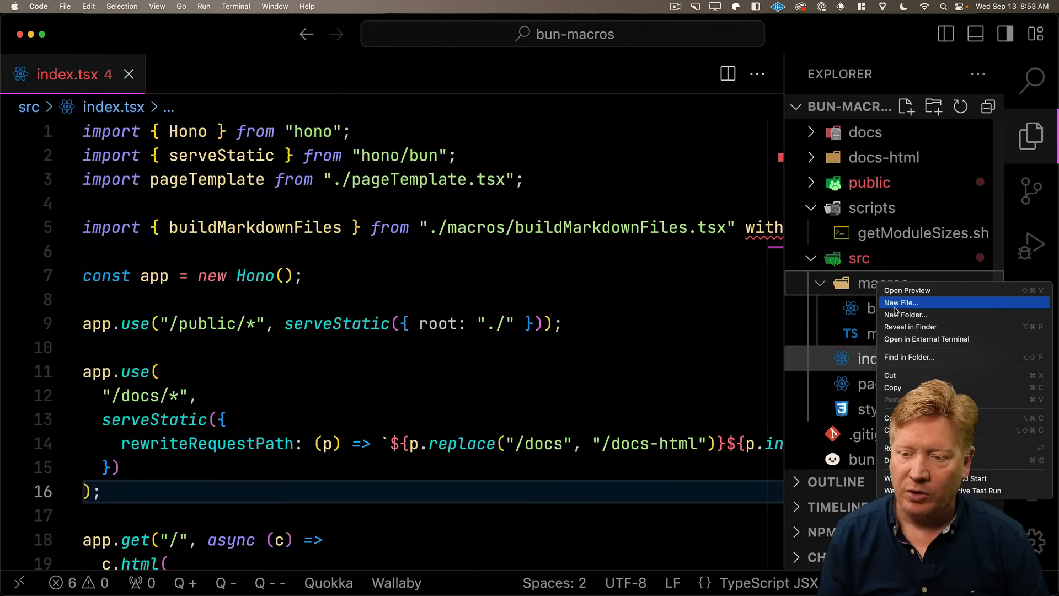
Create src/macros/getModuleSizes.ts in the macros folder.
left_click(900, 302)
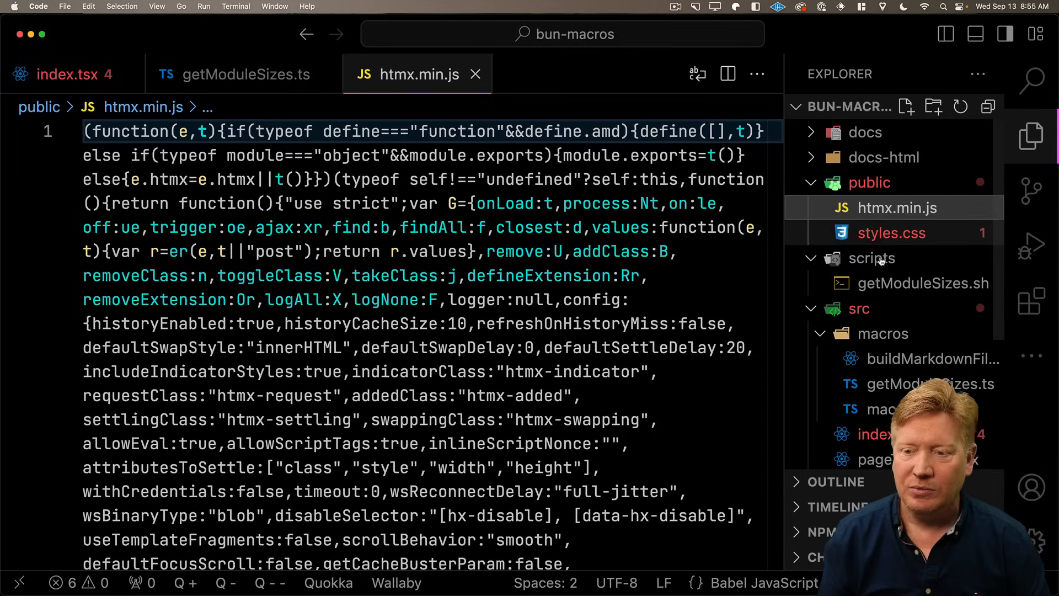
mouse_move(864, 269)
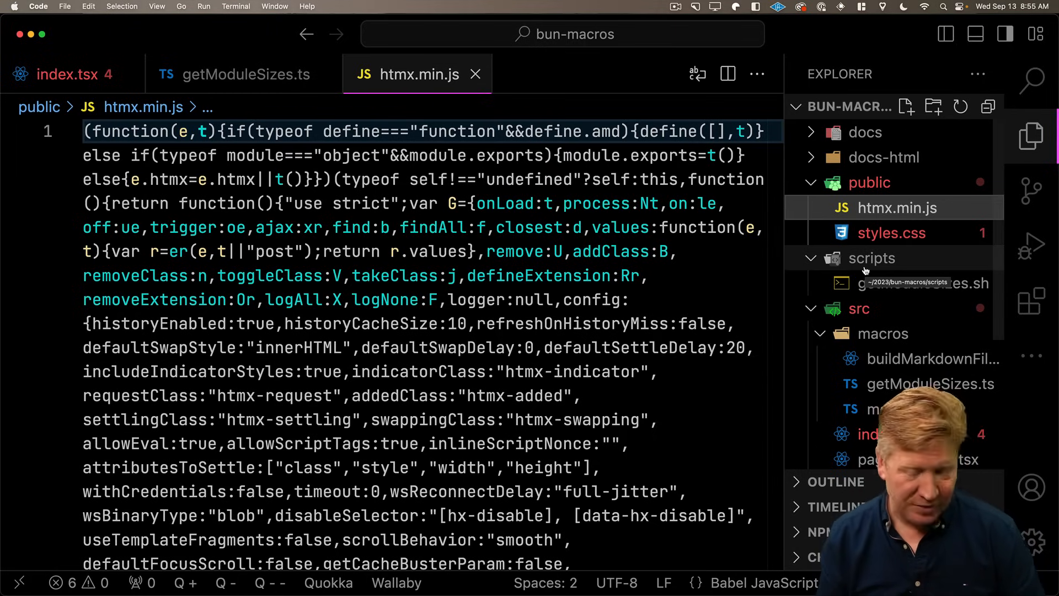
Load /public/htmx.min.js in the page template head and set htmx-boost="true" on the body.
left_click(896, 384)
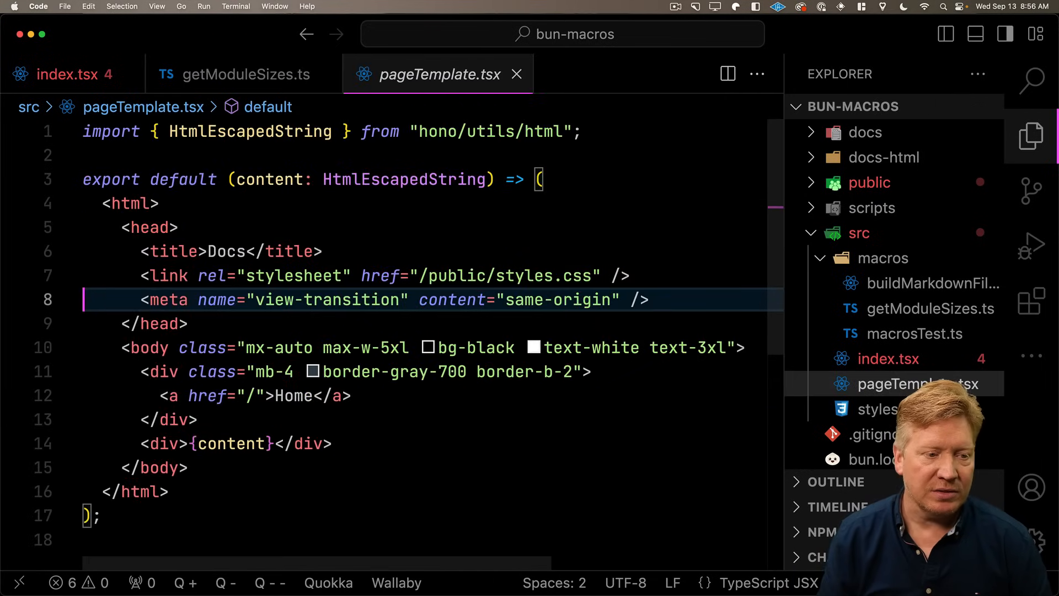
type("<script src=\"/public/htmx.min.js\"></script>")
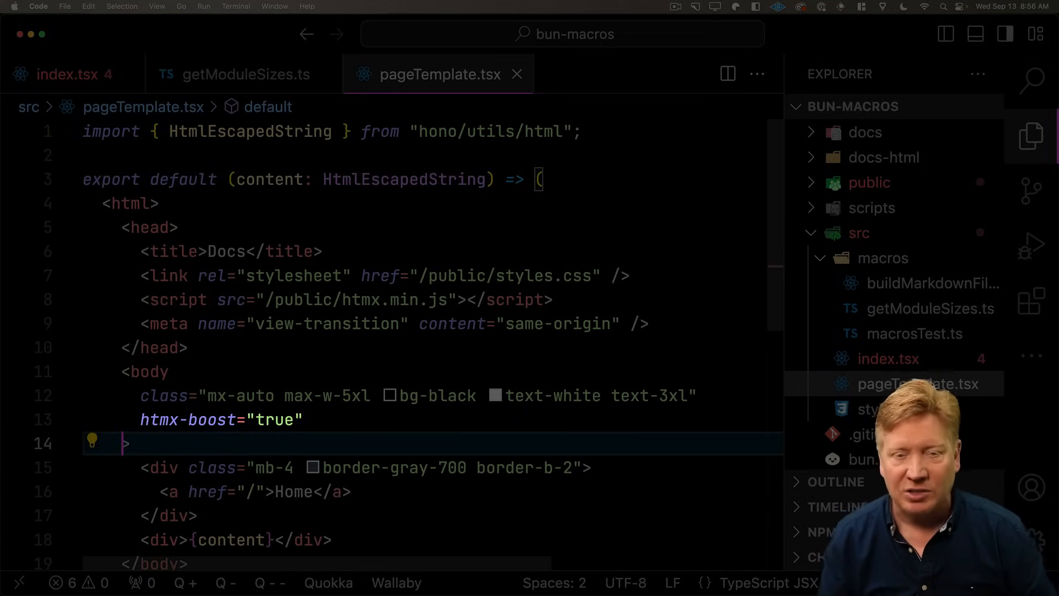
left_click(66, 73)
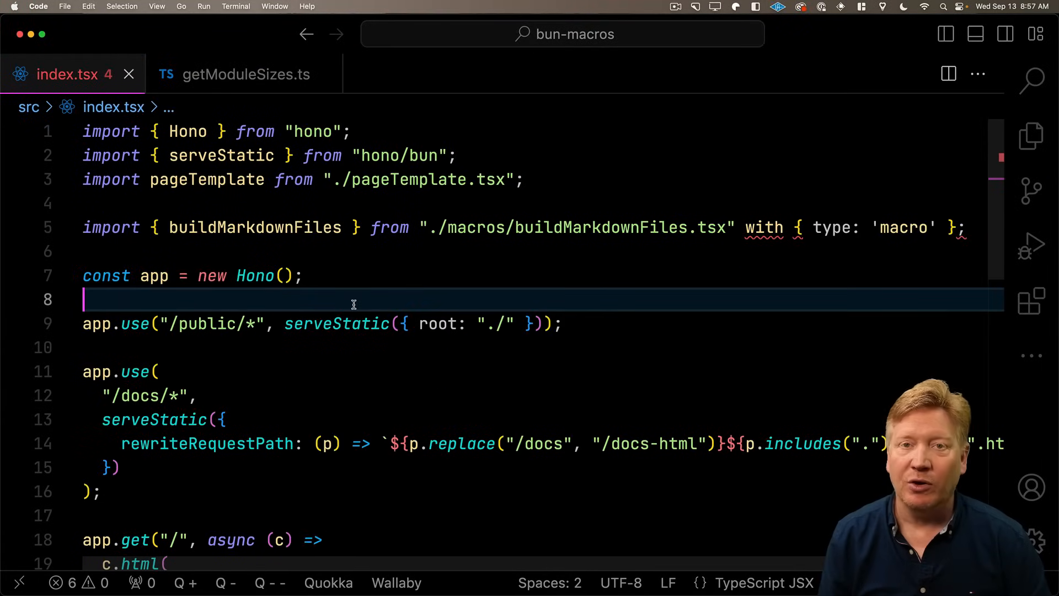
Import getNodeModuleSizes from ./macros/getModuleSizes.ts with type 'macro' in index.tsx.
left_click(227, 276)
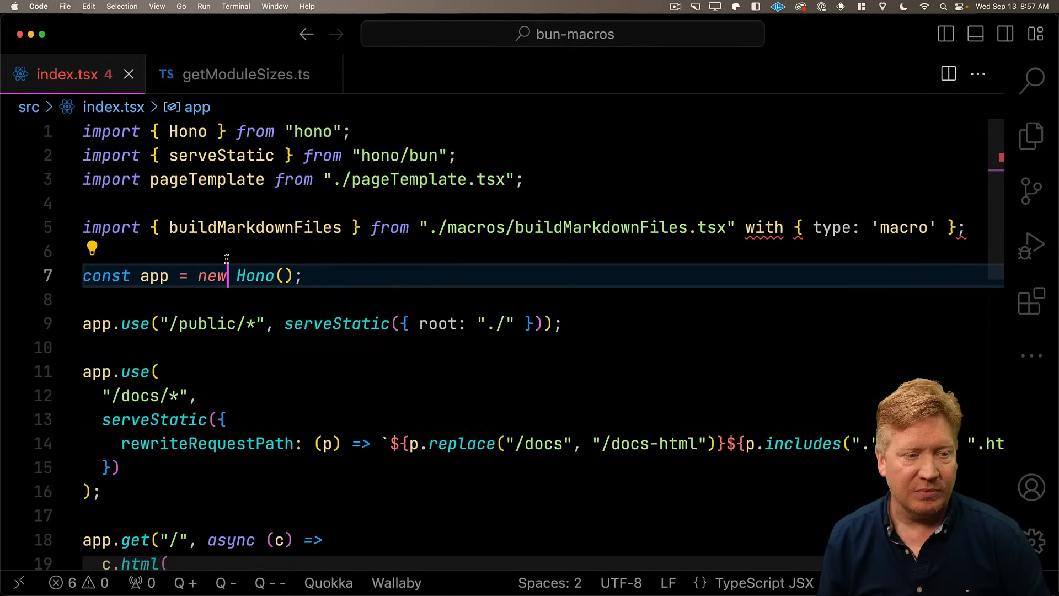
type("import { getNodeModuleSizes } from \"./macros/getModuleSizes.ts\" with { type: 'macro' };")
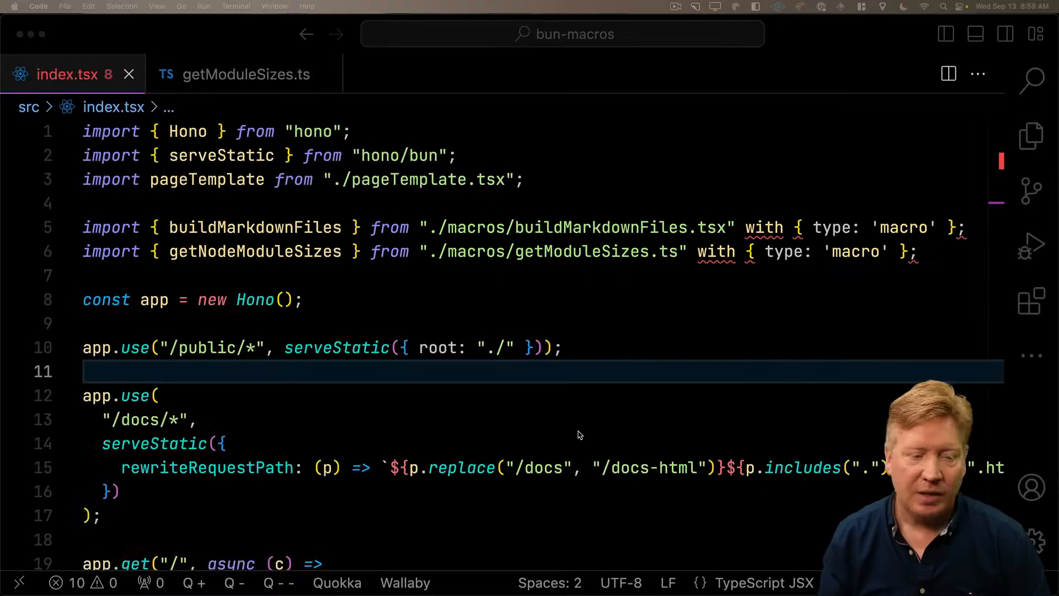
scroll("down", 3)
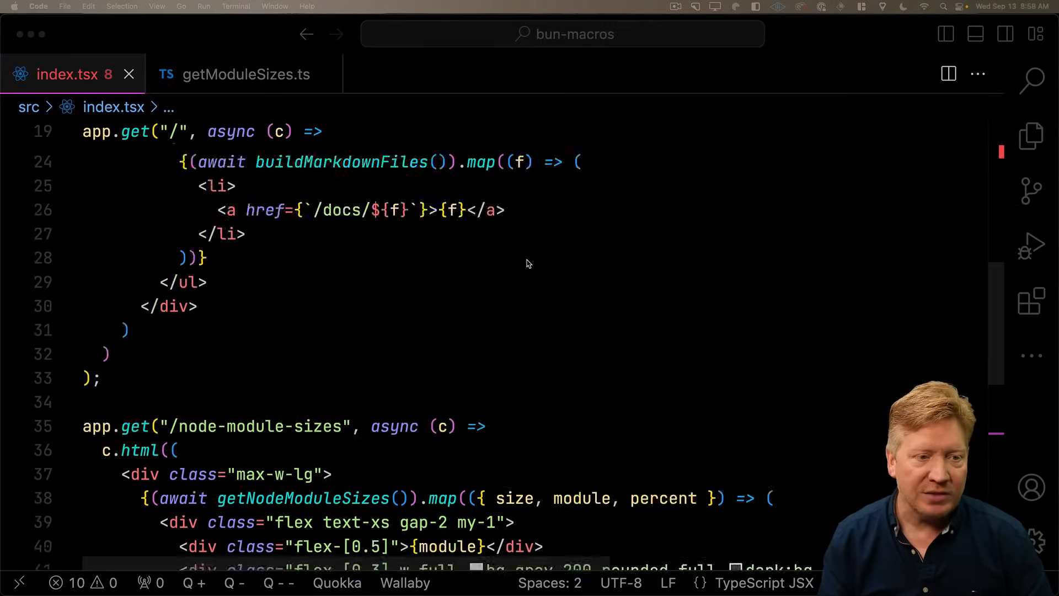
Add the /node-module-sizes bar route and a Get Module Sizes button targeting div#module-sizes.
left_click(225, 396)
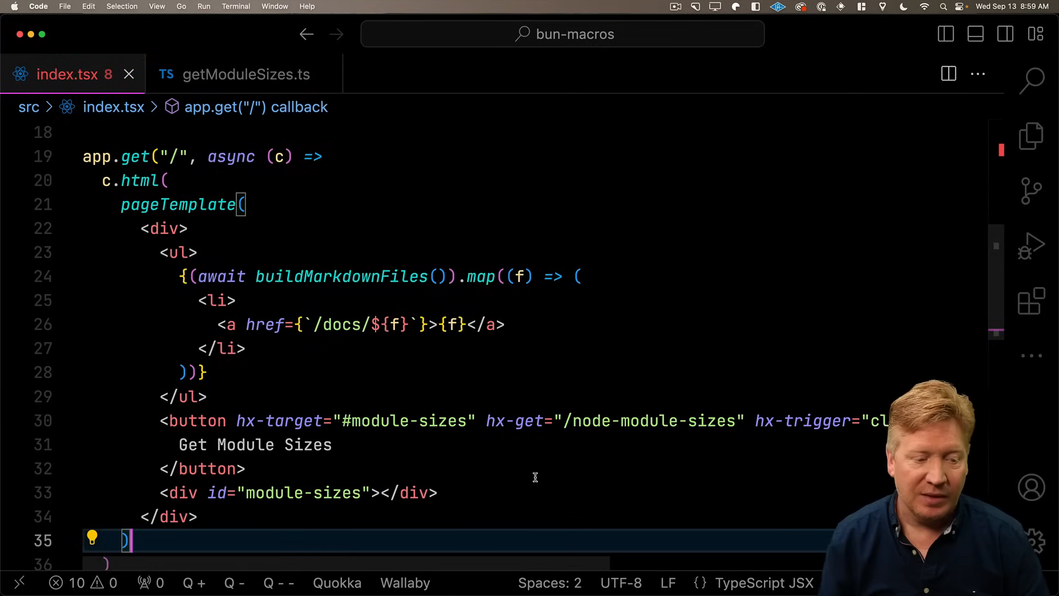
key("Ctrl+`")
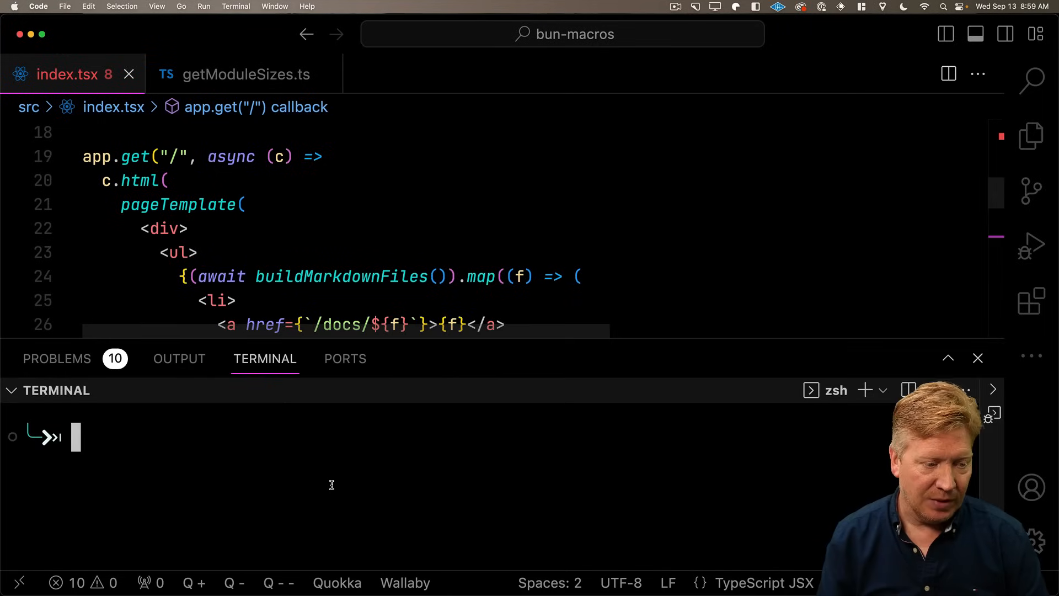
Run bun run dev and load localhost:3000 so Get Module Sizes shows date-fns at 32%, 24 MB.
type("bun run dev")
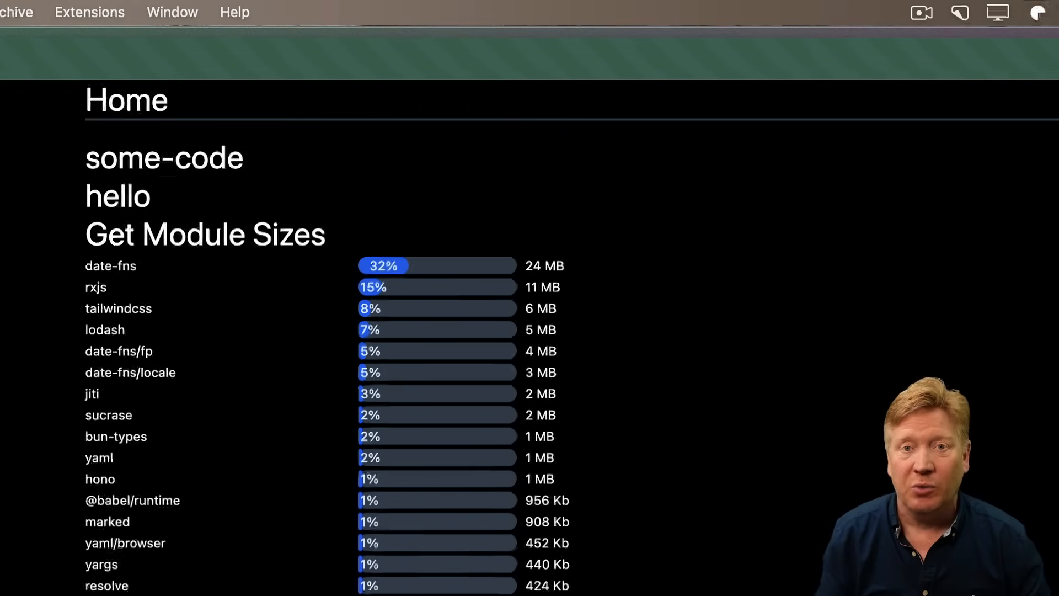
key("cmd+tab")
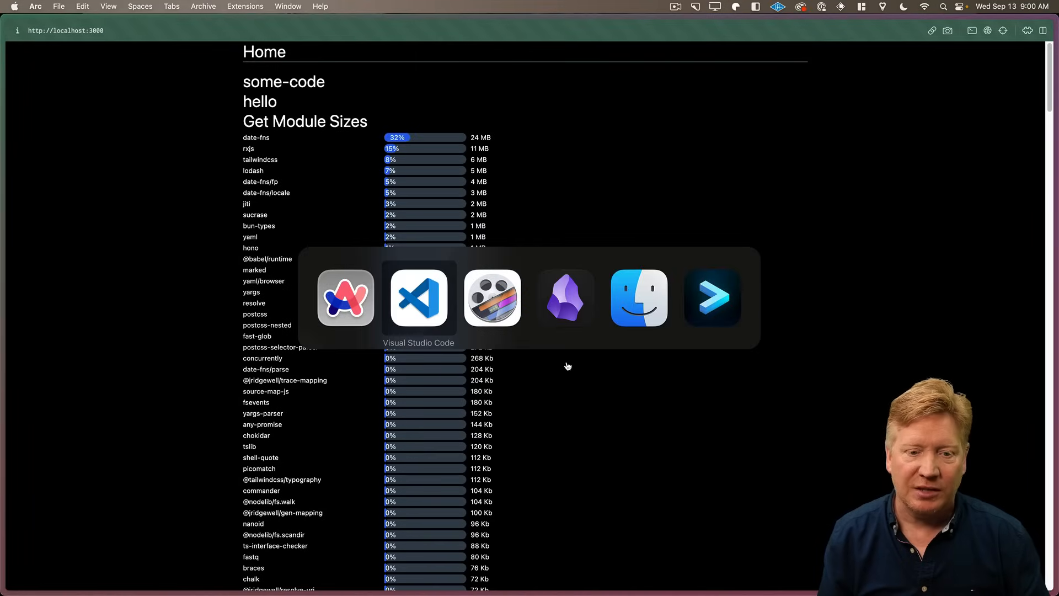
Open the dist folder via code dist and search the bundled index.js output.
left_click(418, 298)
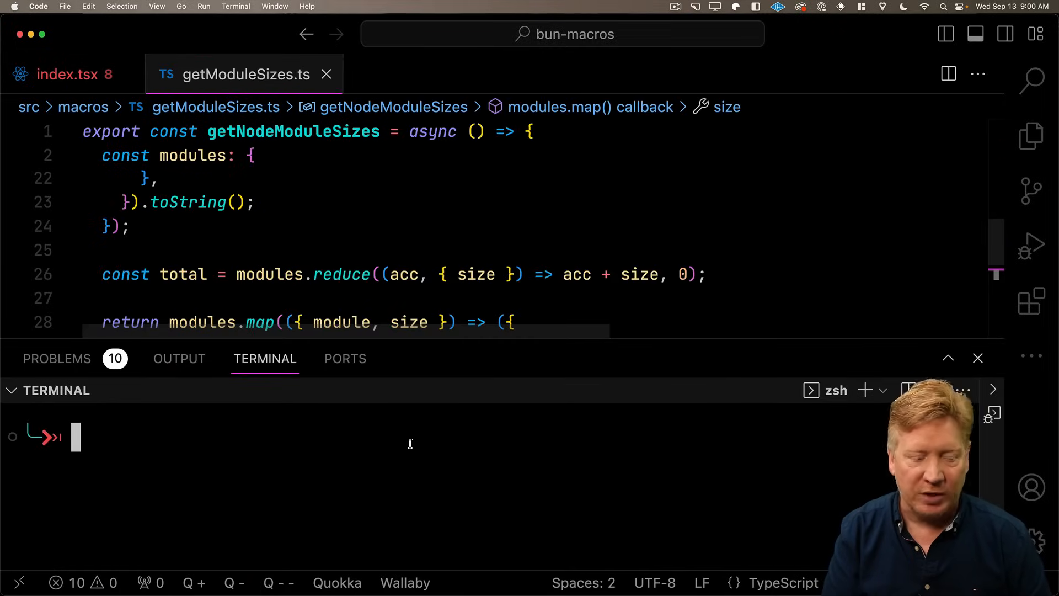
type("code dist")
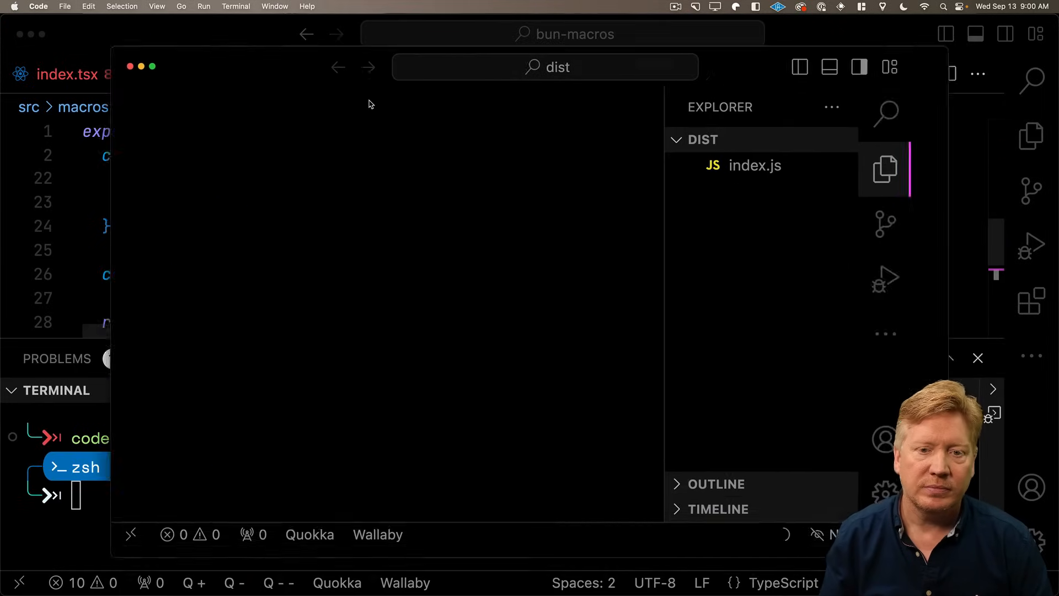
left_click(754, 166)
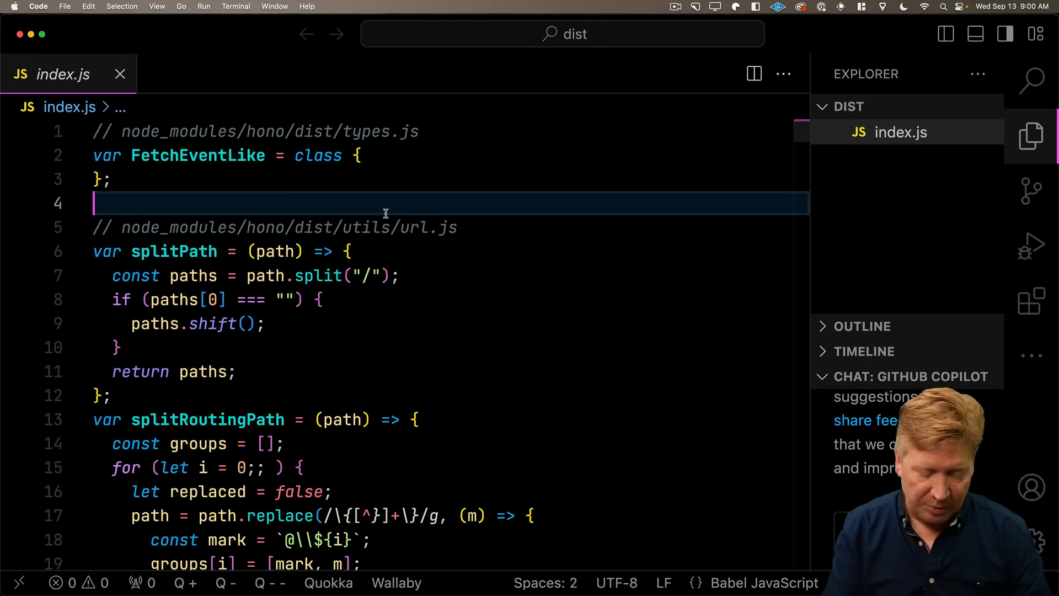
key("Cmd+f")
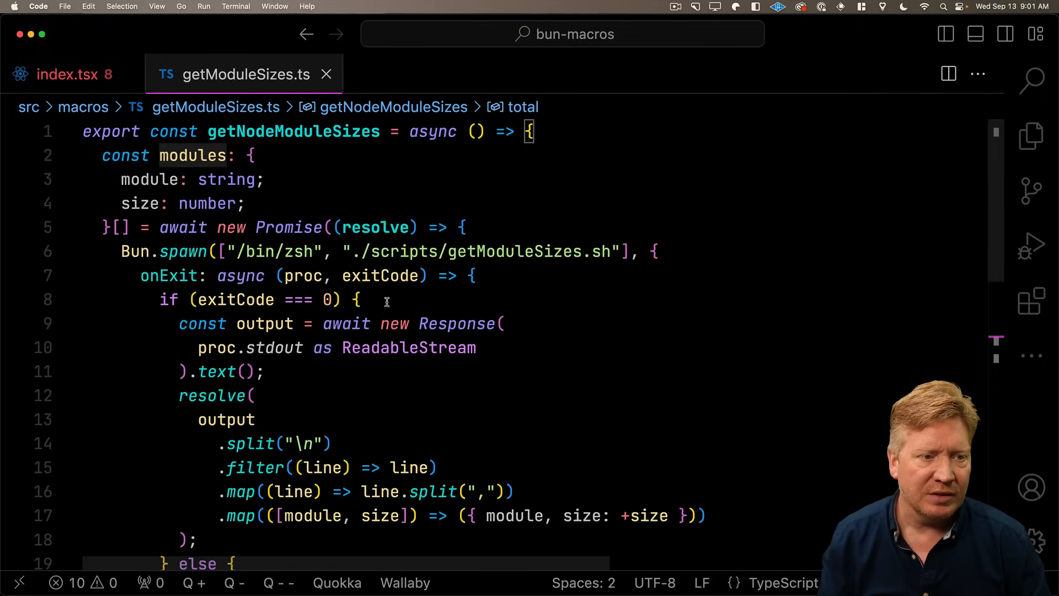
left_click(73, 74)
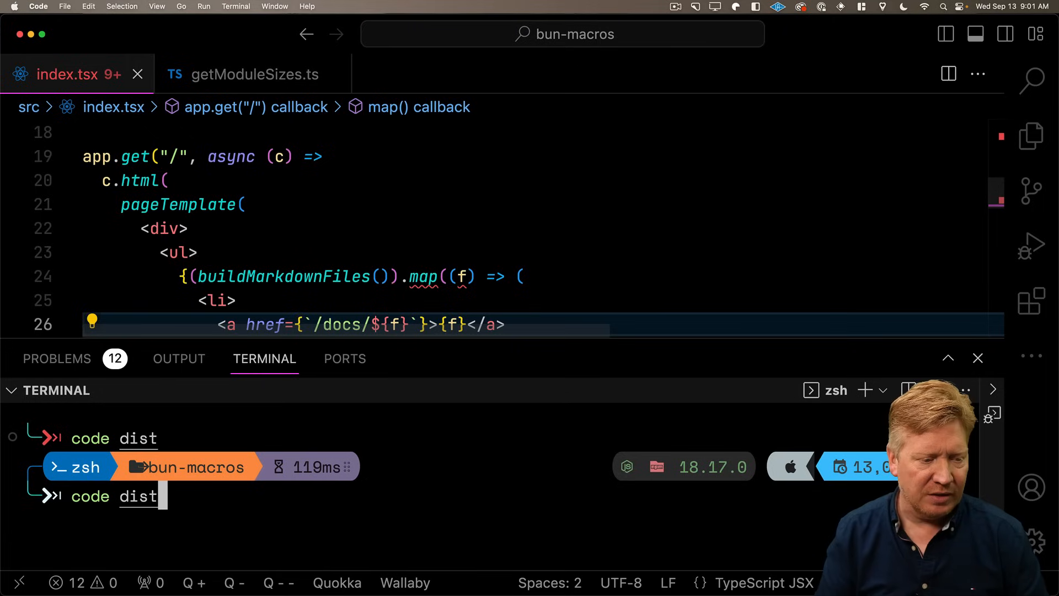
Rebuild with bun run build and confirm Get Module Sizes still fills the bars in the browser.
type("bun run build")
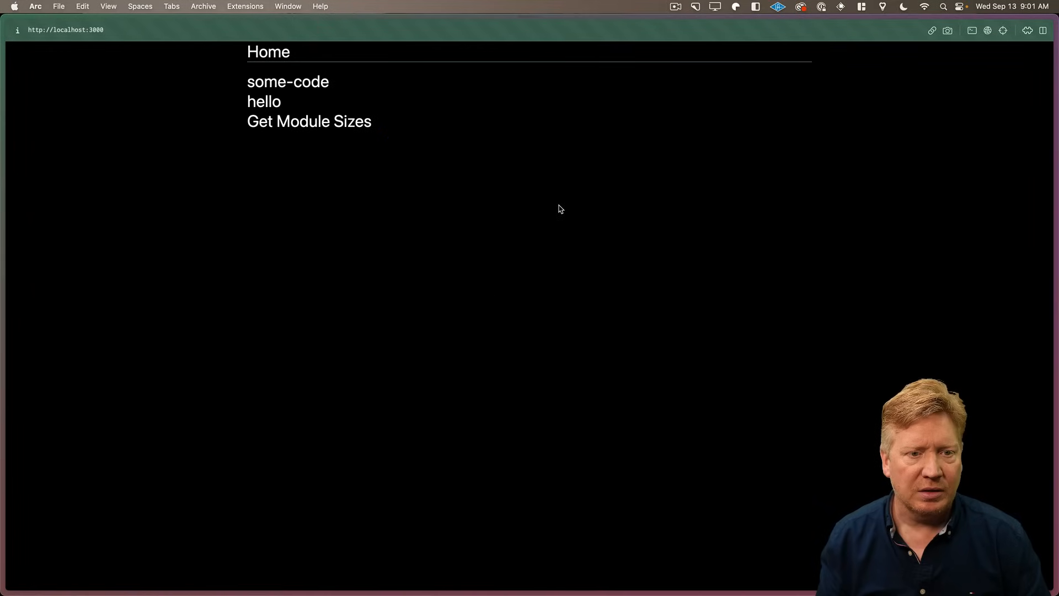
left_click(305, 121)
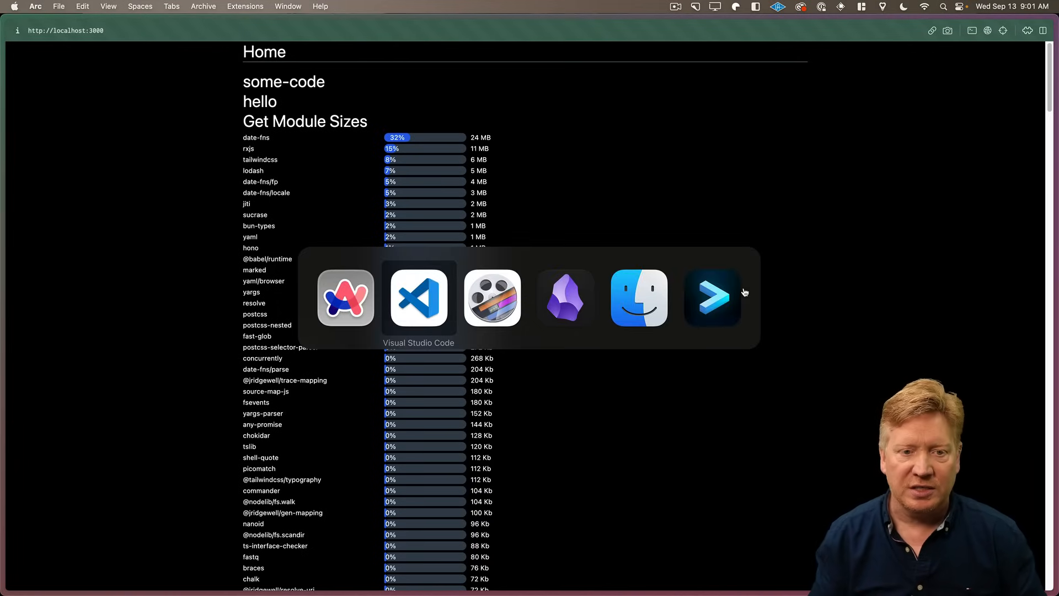
left_click(418, 298)
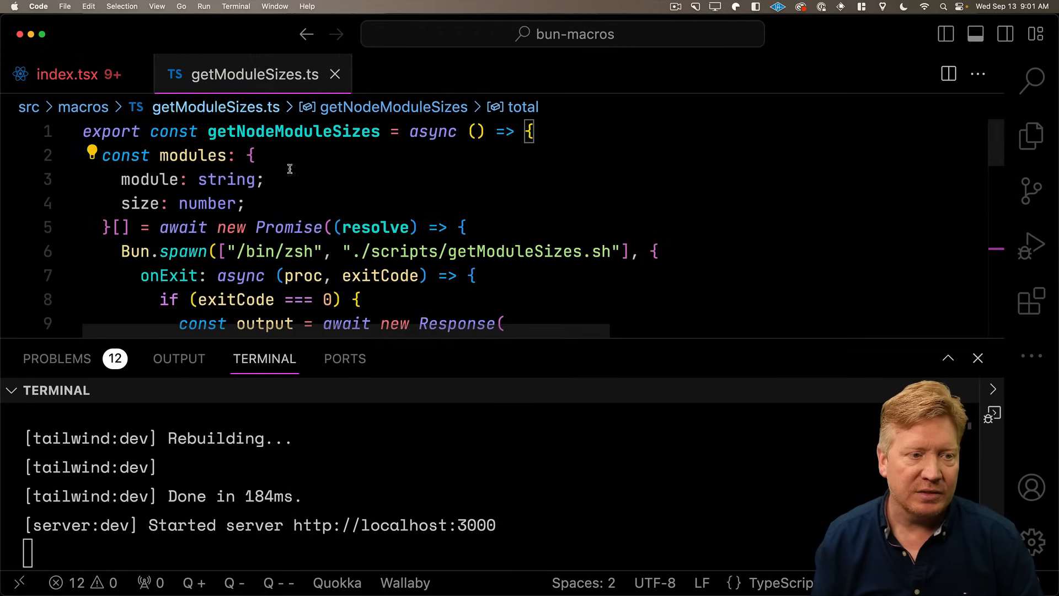
left_click(267, 178)
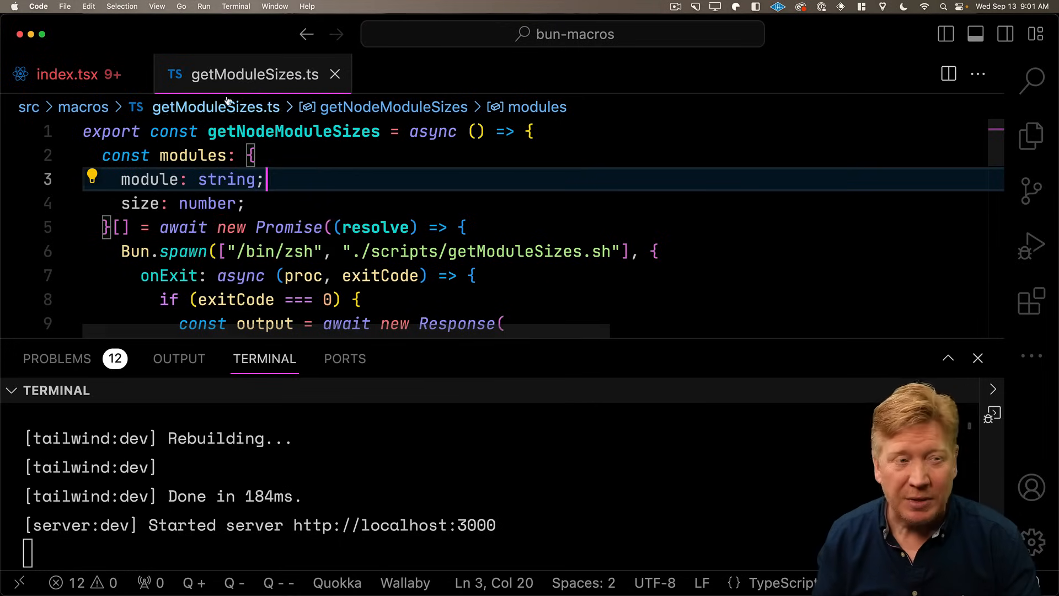
left_click(72, 74)
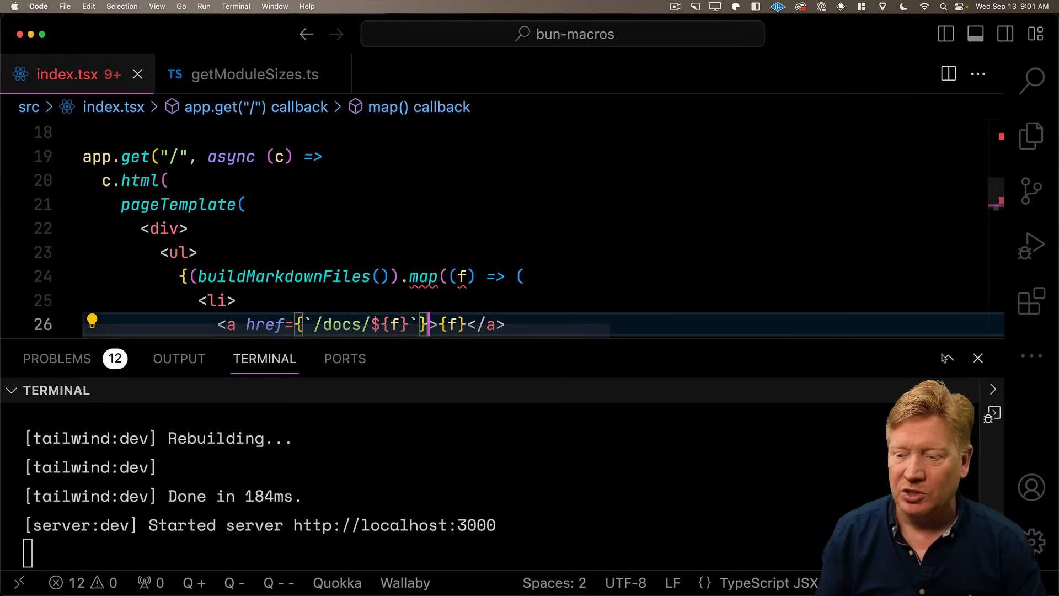